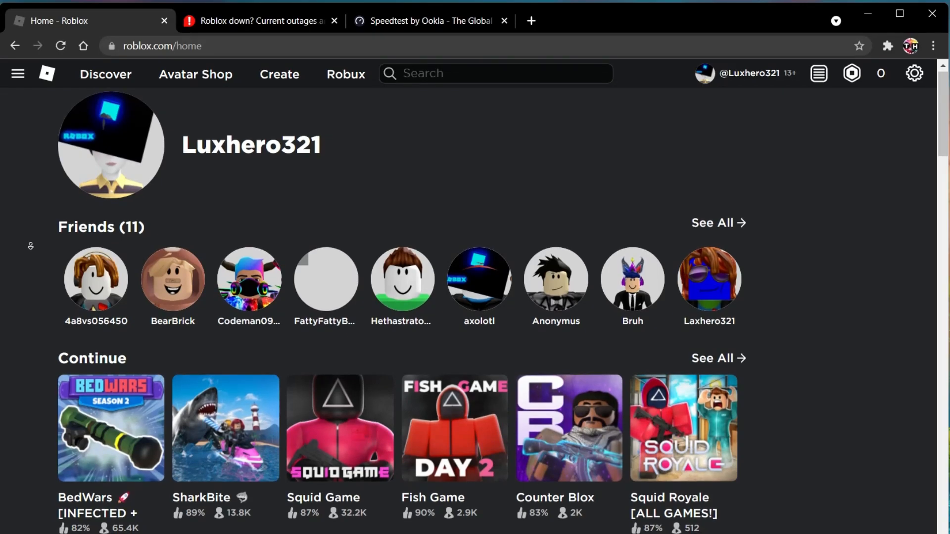
- Scroll the Roblox home page and open the BedWars game from the Continue list
scroll("down", 3)
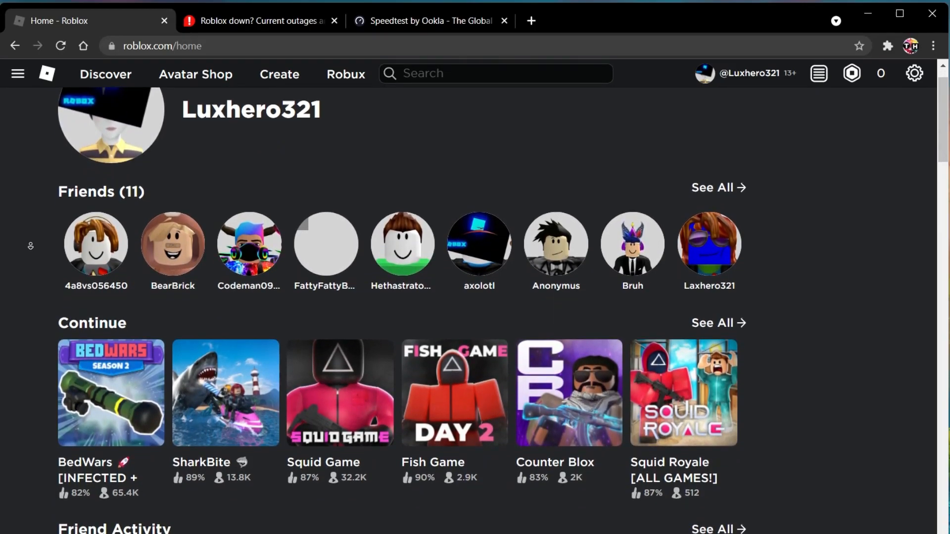
scroll("down", 3)
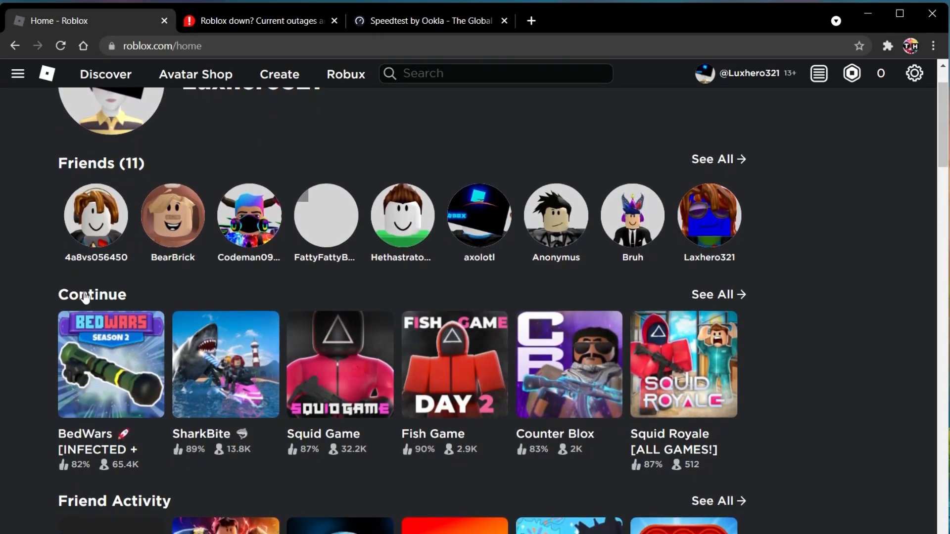
left_click(111, 364)
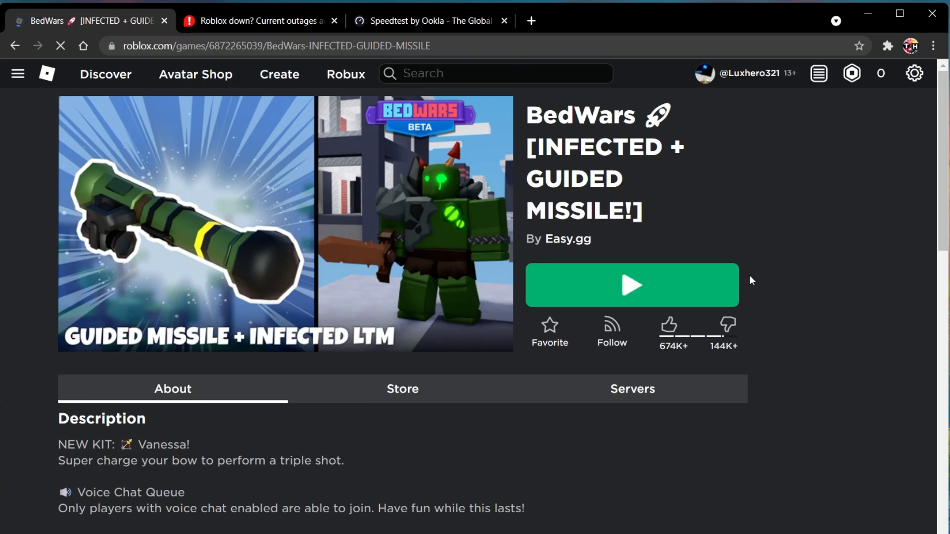
mouse_move(780, 278)
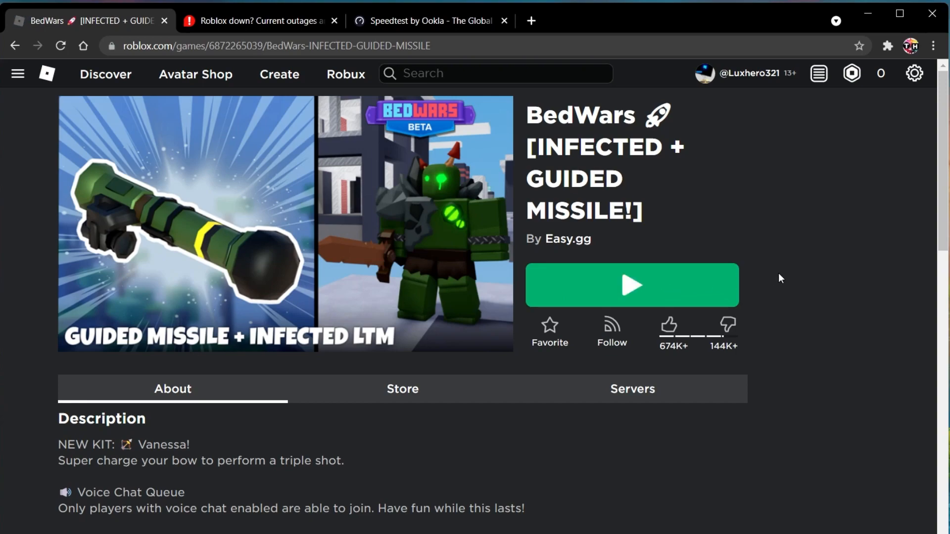
mouse_move(628, 201)
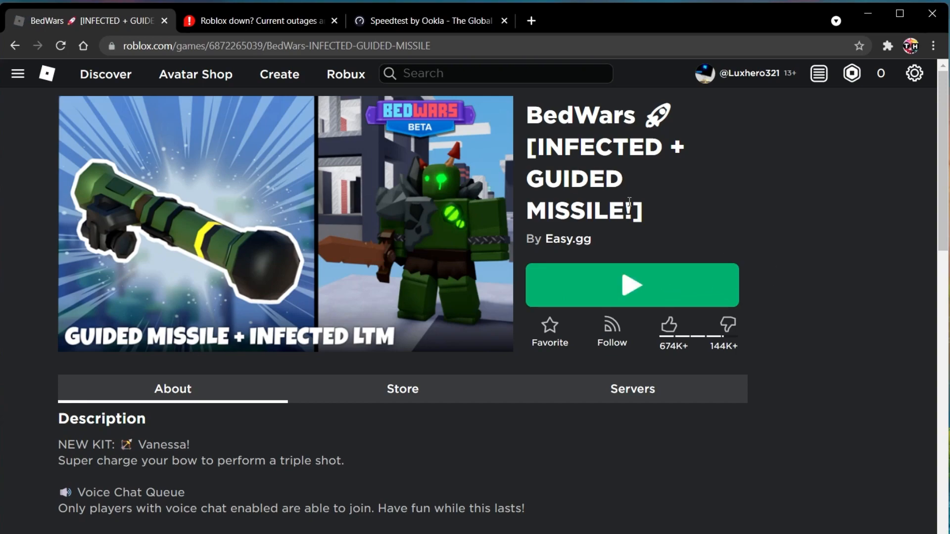
- Review Downdetector's Roblox status page, its no-problems report and 24-hour outage chart
left_click(254, 21)
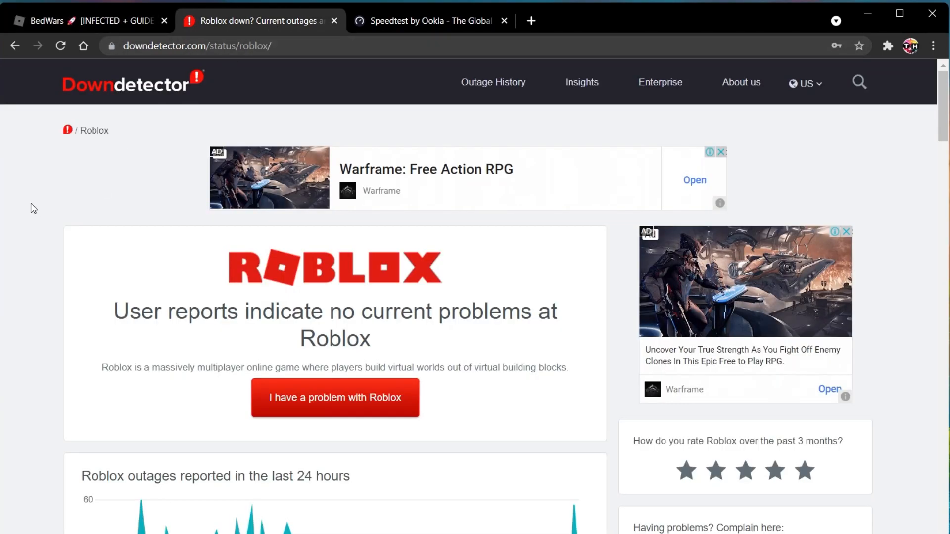
scroll("down", 3)
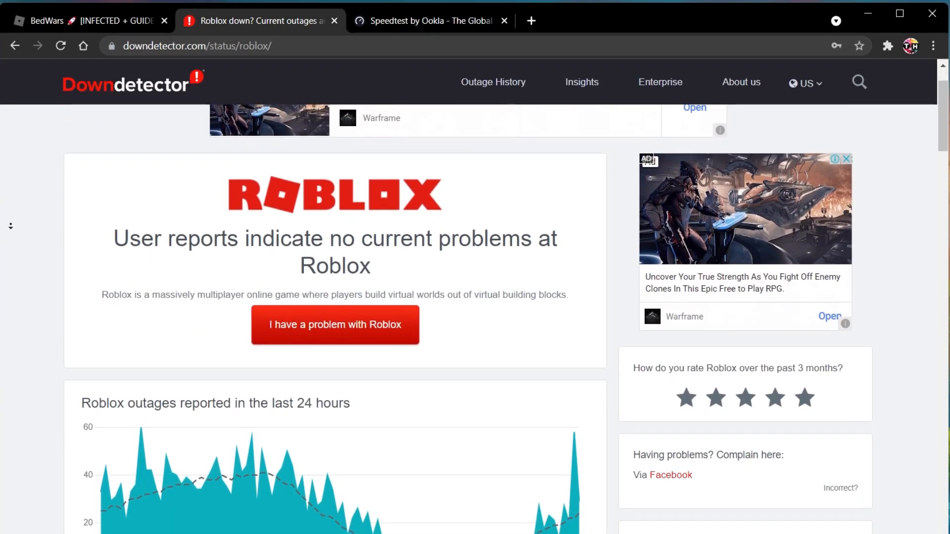
scroll("down", 3)
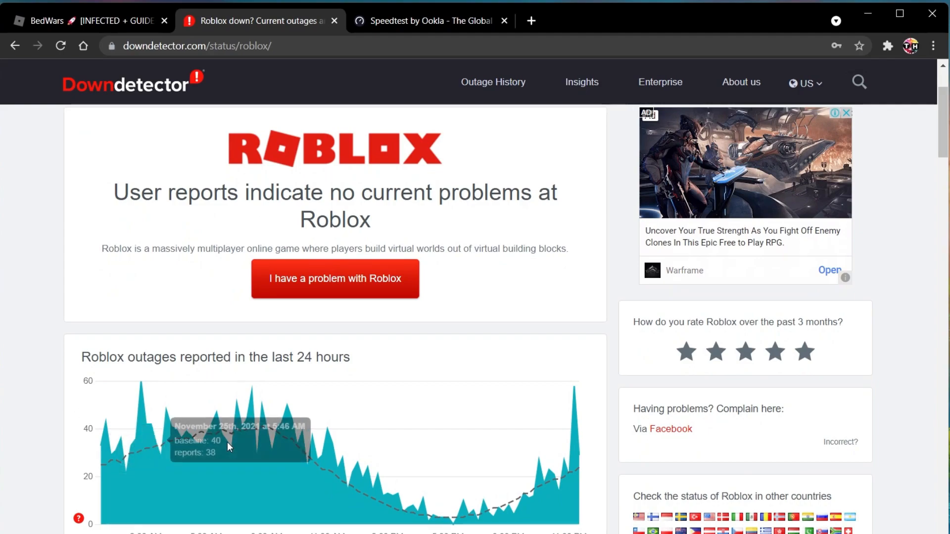
mouse_move(561, 485)
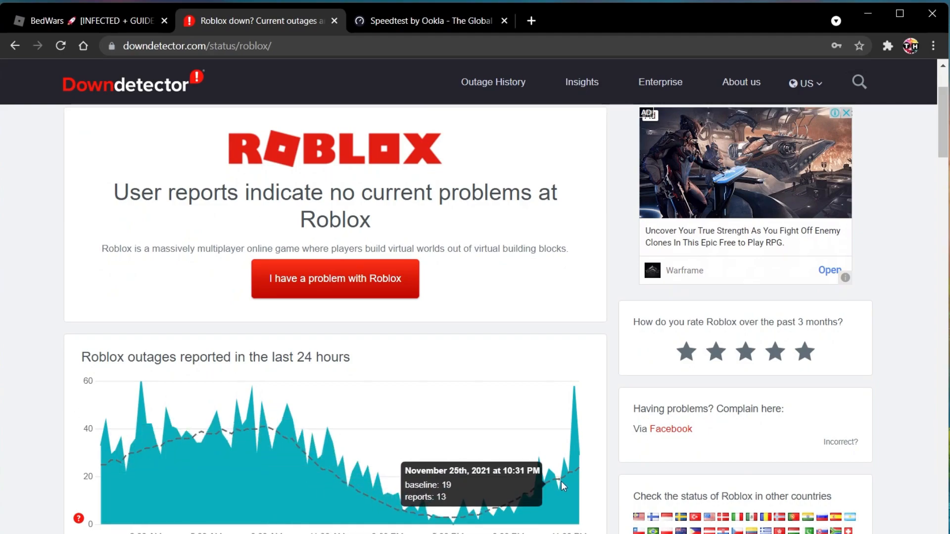
mouse_move(280, 368)
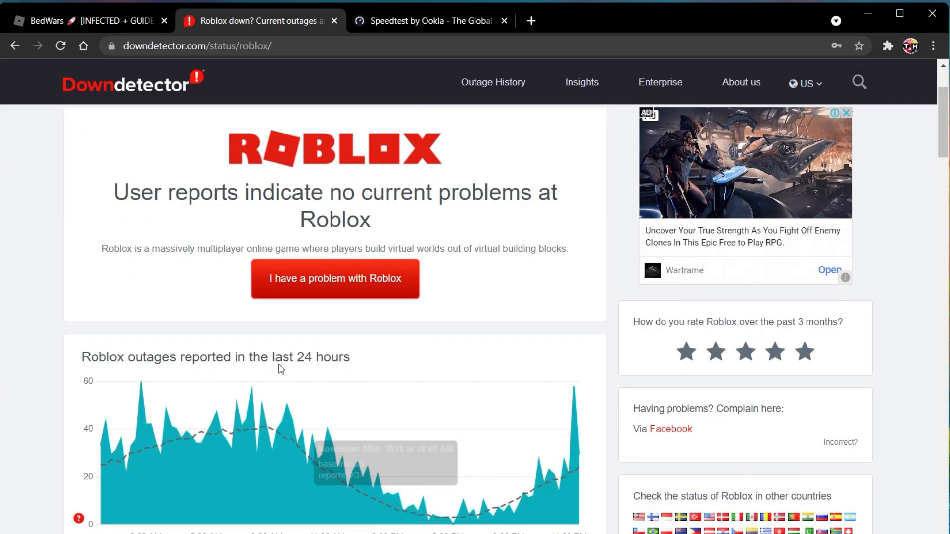
scroll("down", 3)
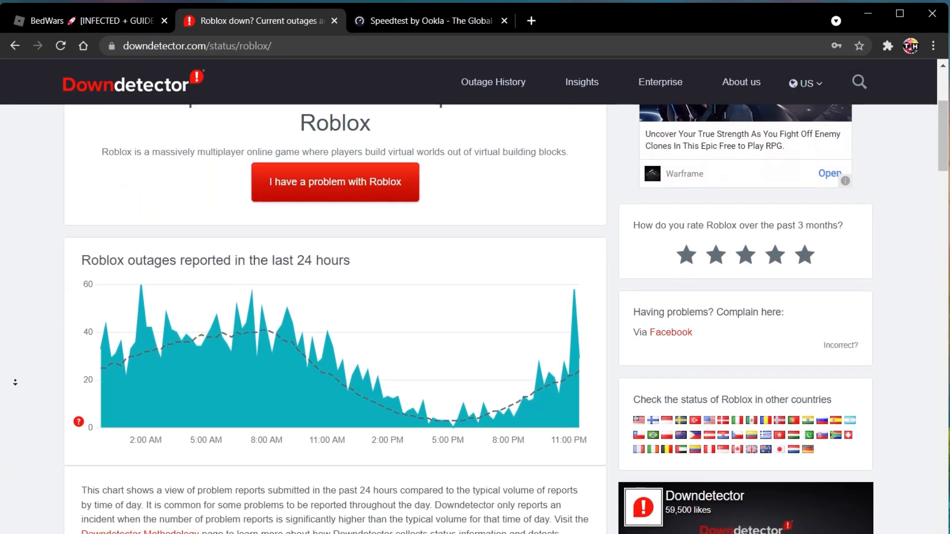
scroll("down", 3)
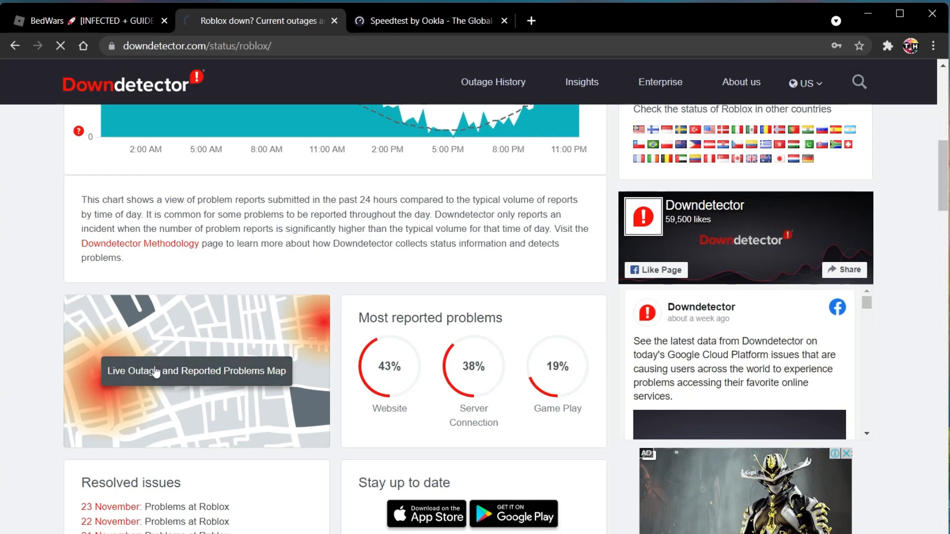
- Open Downdetector's live outage and reported problems map for Roblox and scroll through it
left_click(197, 370)
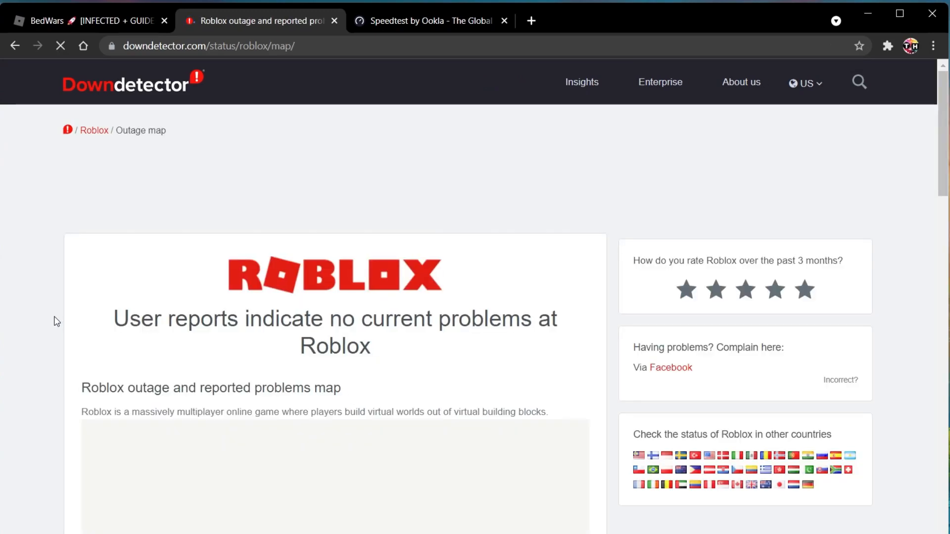
scroll("down", 3)
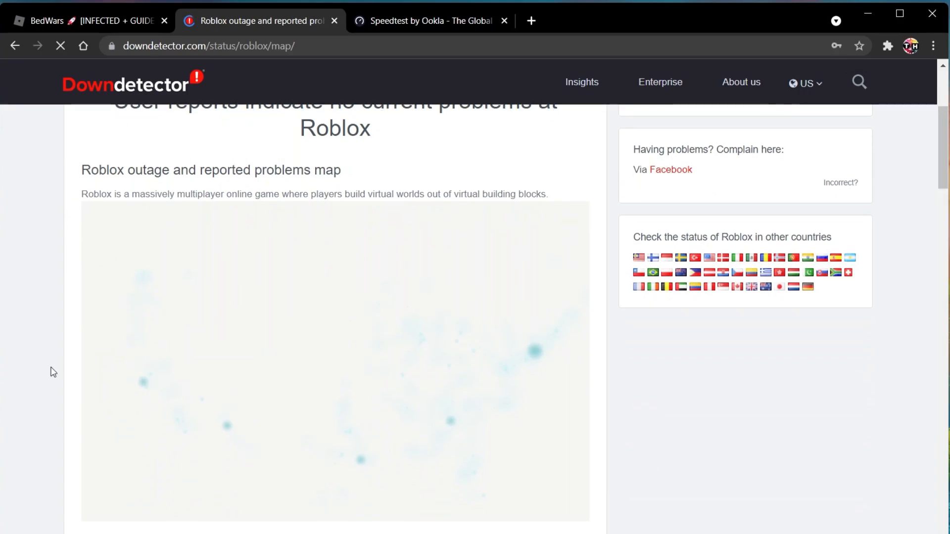
scroll("down", 3)
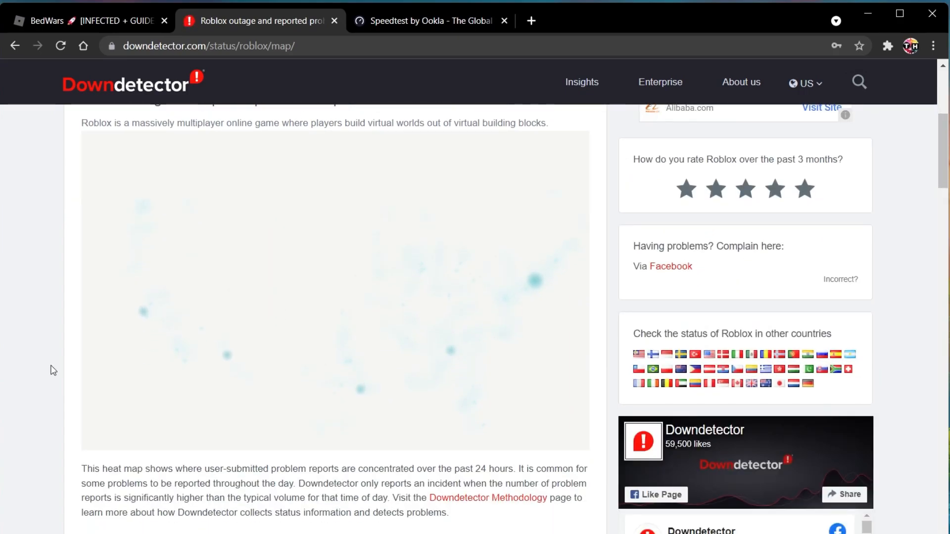
scroll("up", 3)
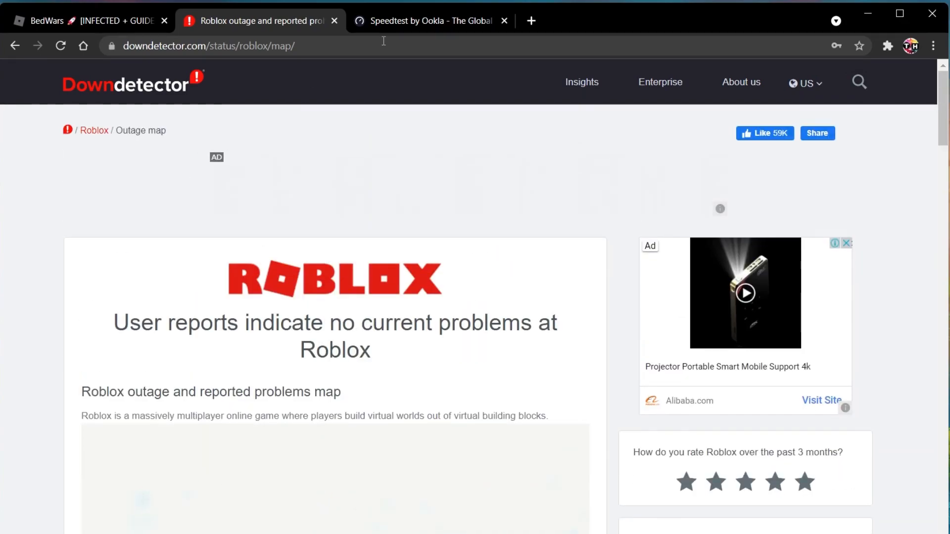
- Run the Speedtest by Ookla test, measuring 2 ms ping and 41.43 Mbps download
left_click(430, 20)
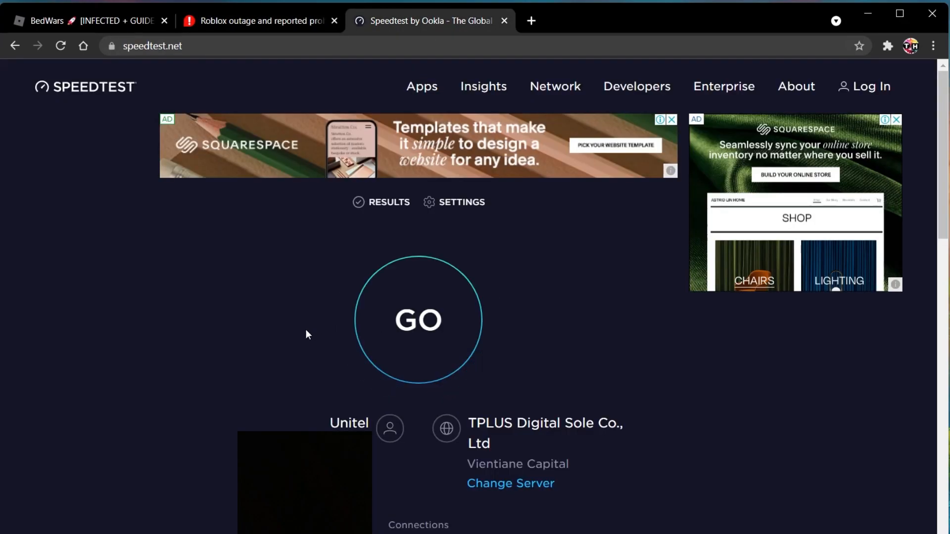
left_click(418, 320)
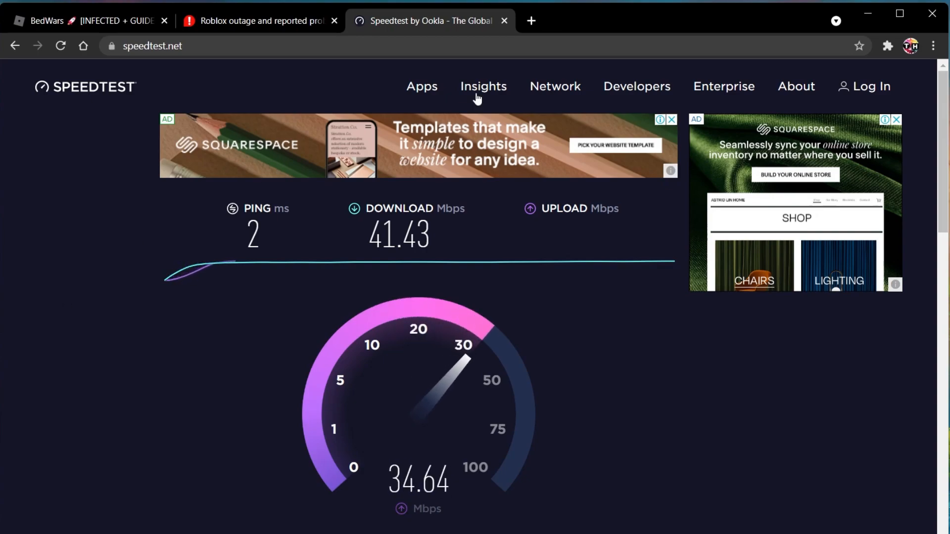
left_click(284, 519)
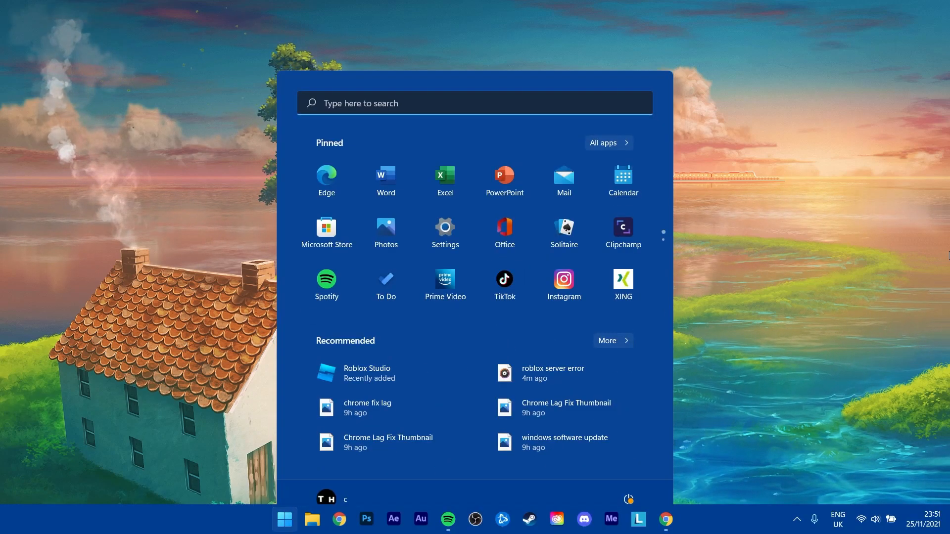
- Launch Task Manager via Start search and view the RTX 3060 GPU performance graphs
type("task manager")
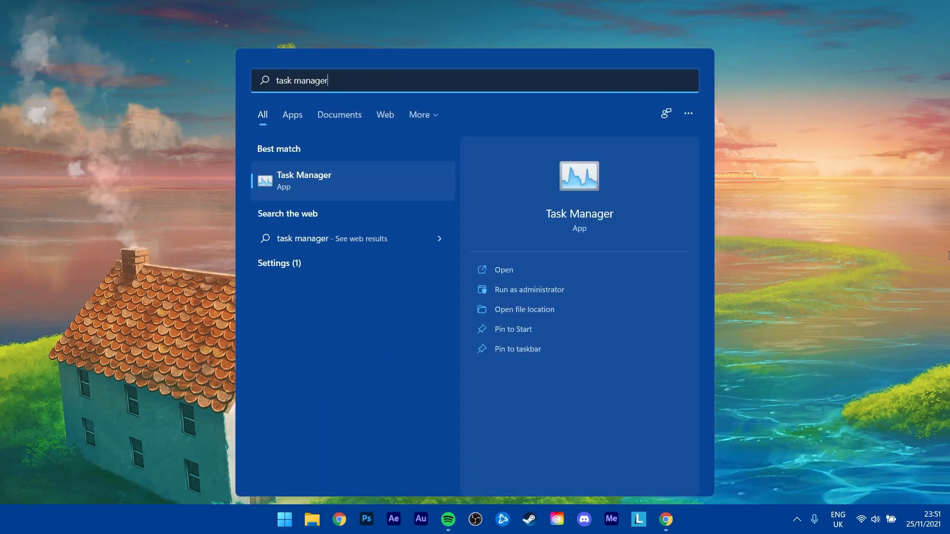
left_click(503, 270)
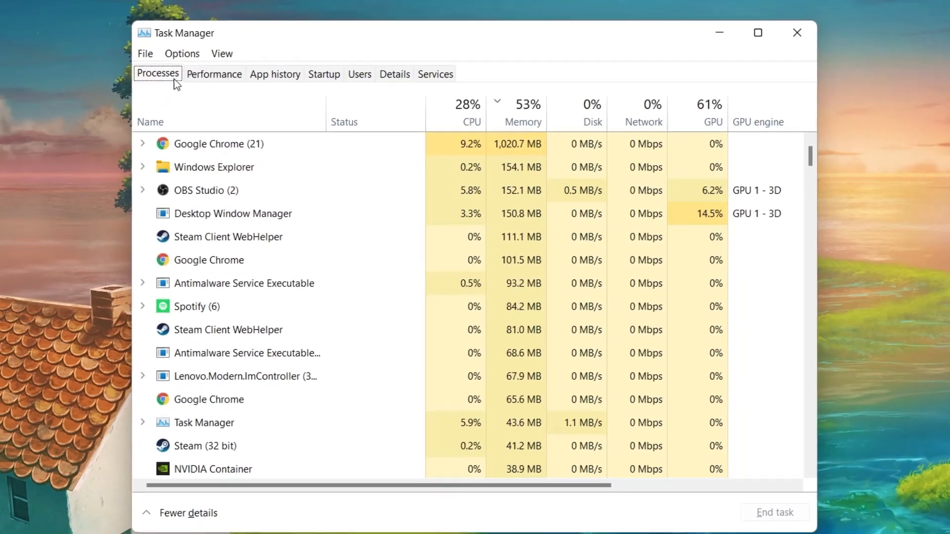
left_click(213, 73)
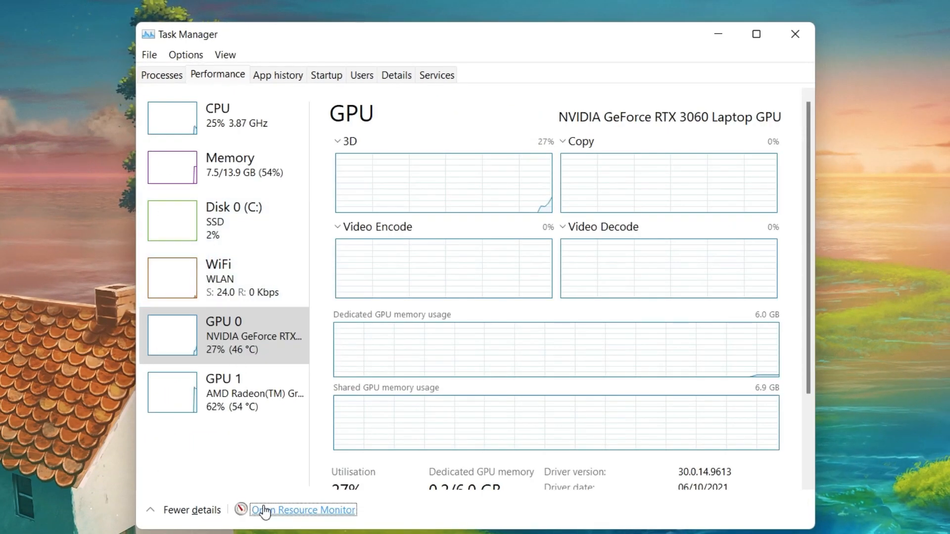
- Inspect Resource Monitor's per-process network activity and the Battle.net.exe and steam.exe process actions
left_click(303, 509)
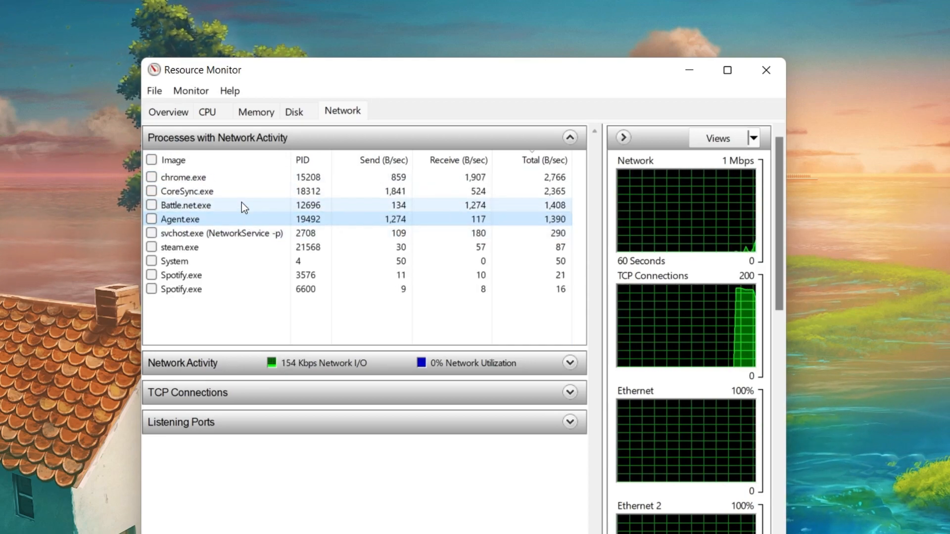
right_click(181, 177)
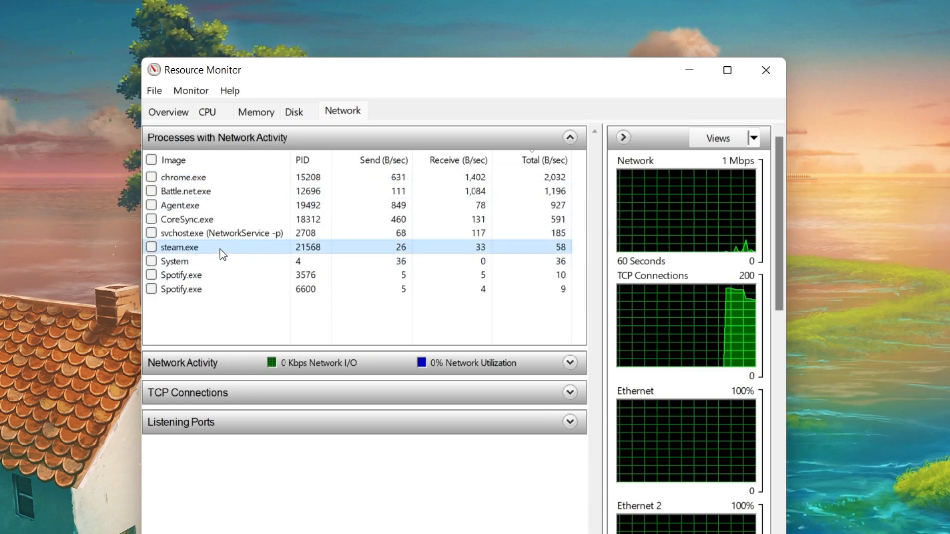
right_click(180, 246)
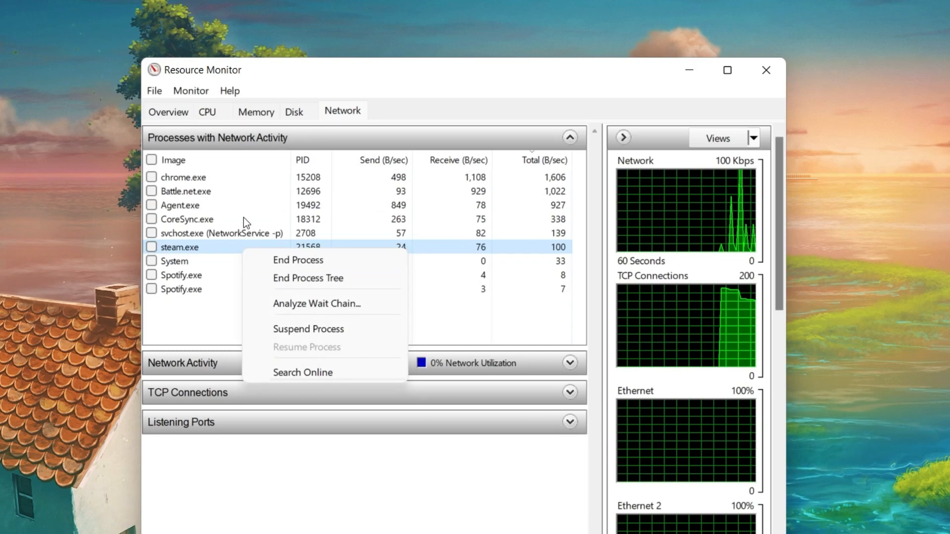
right_click(186, 191)
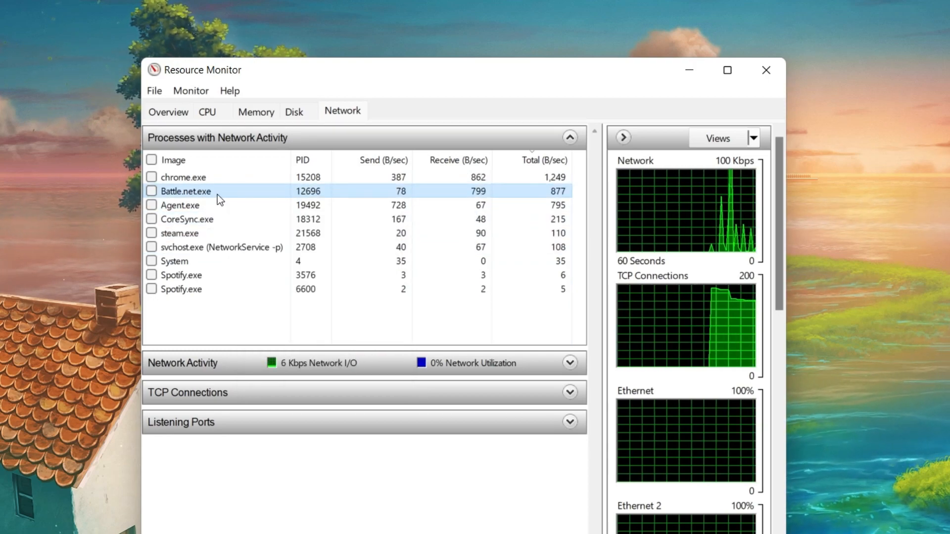
left_click(383, 160)
type("cmd")
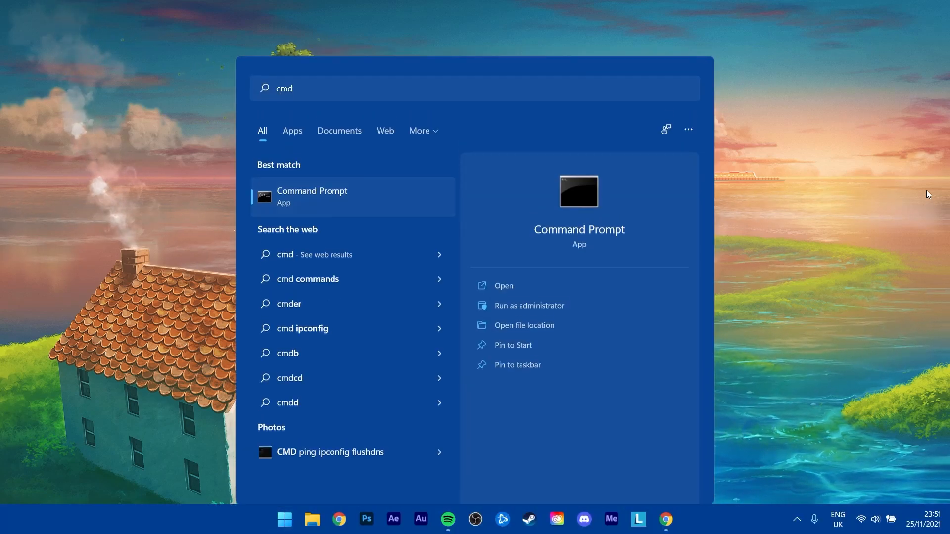
- Ping google.com in Command Prompt and mark the 87 ms average and 0% loss
left_click(503, 286)
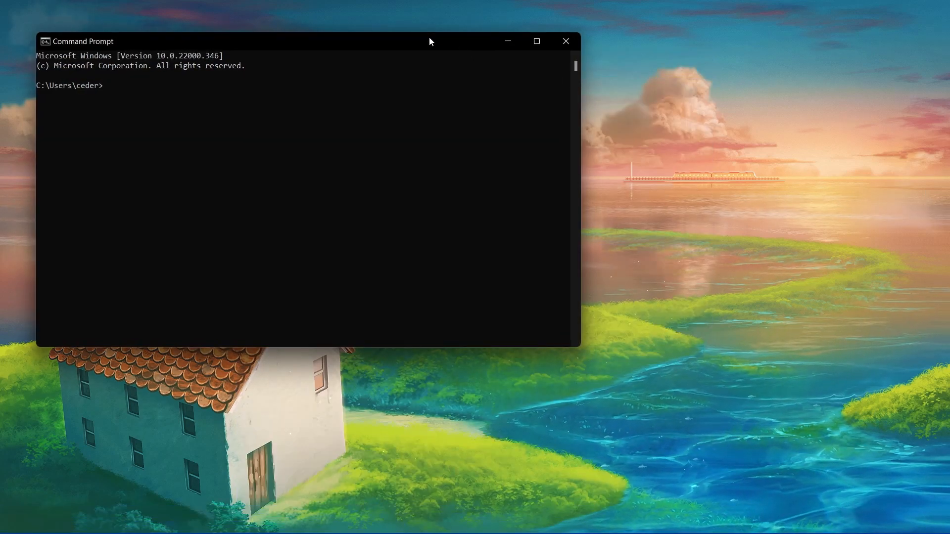
type("ping google.com")
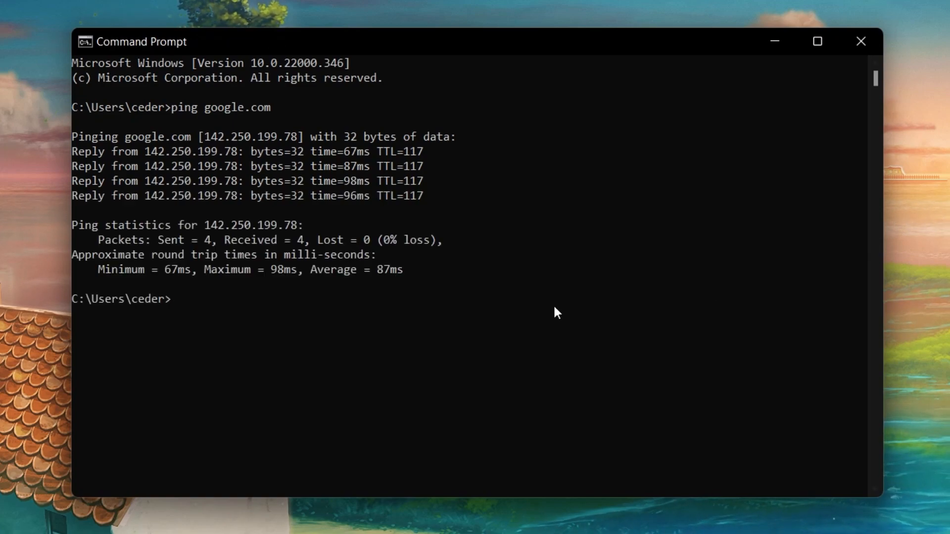
double_click(388, 270)
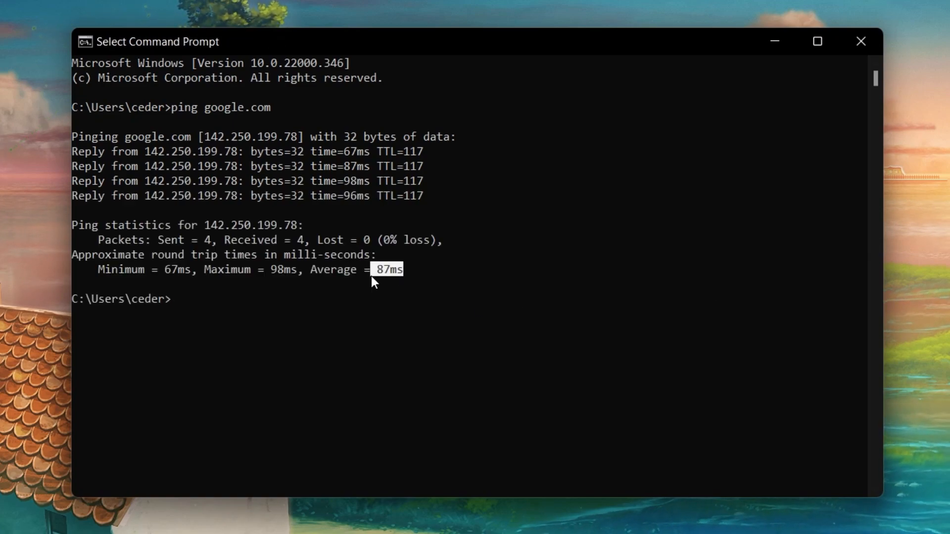
mouse_move(321, 245)
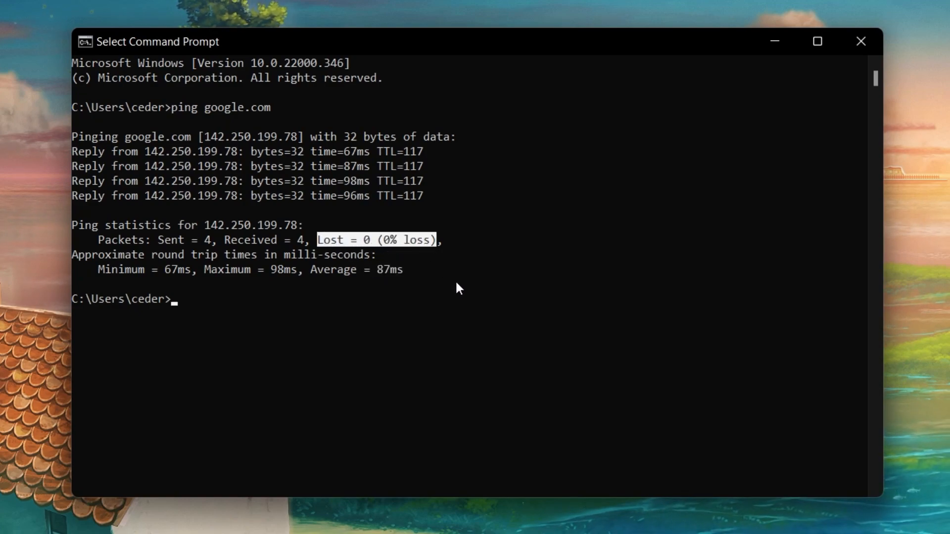
mouse_move(452, 294)
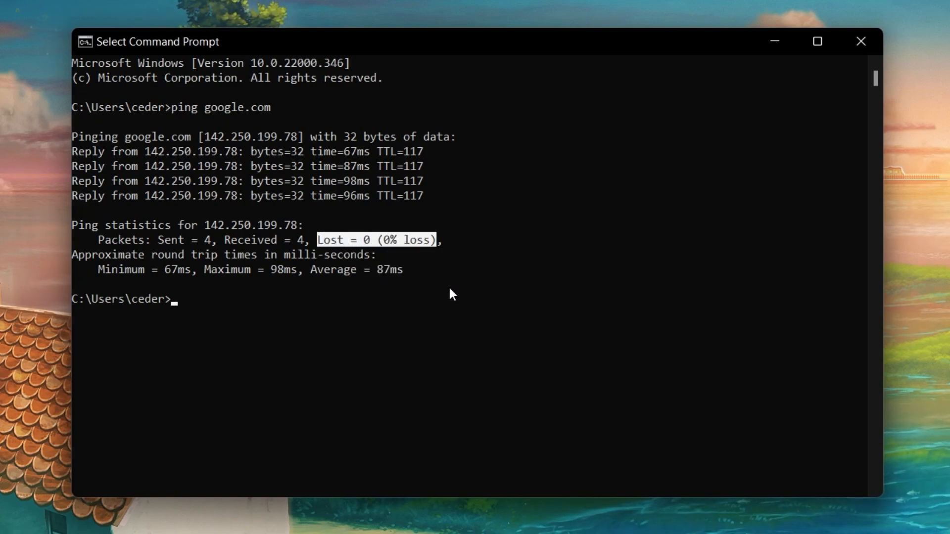
left_click(451, 297)
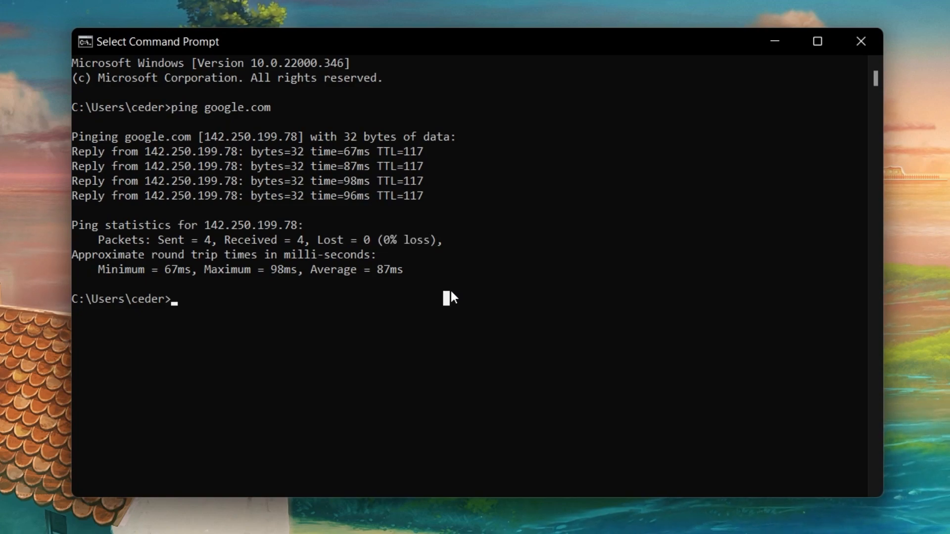
- Run ipconfig /flushdns to clear the DNS resolver cache
type("ipconfig")
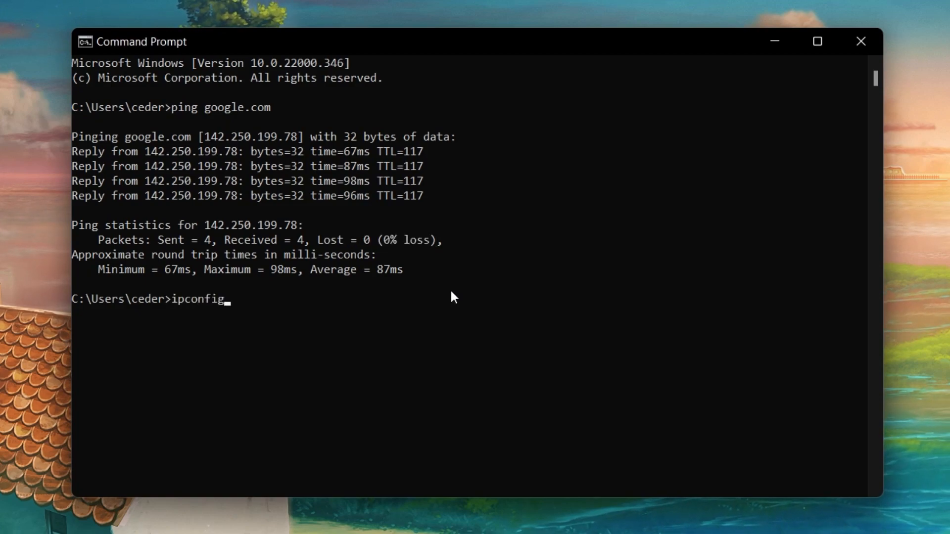
type("/flush")
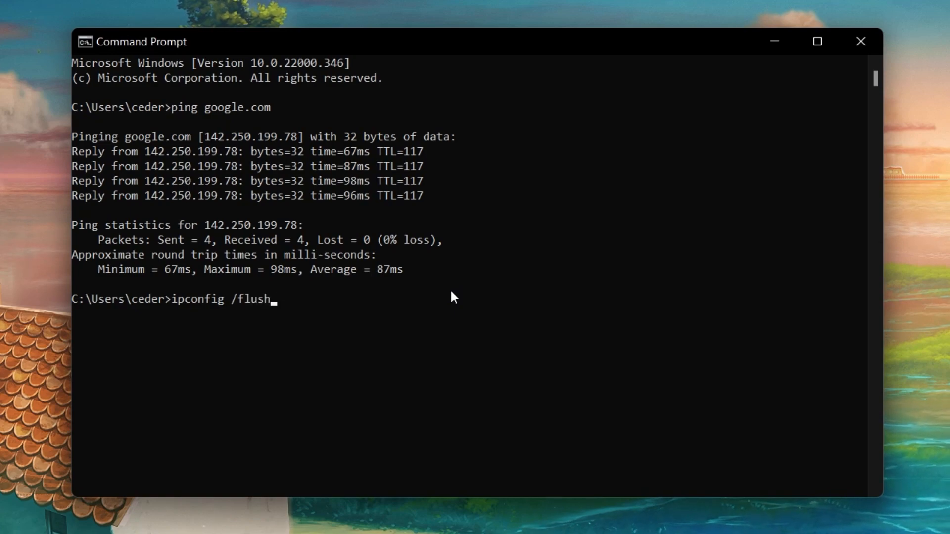
type("dns")
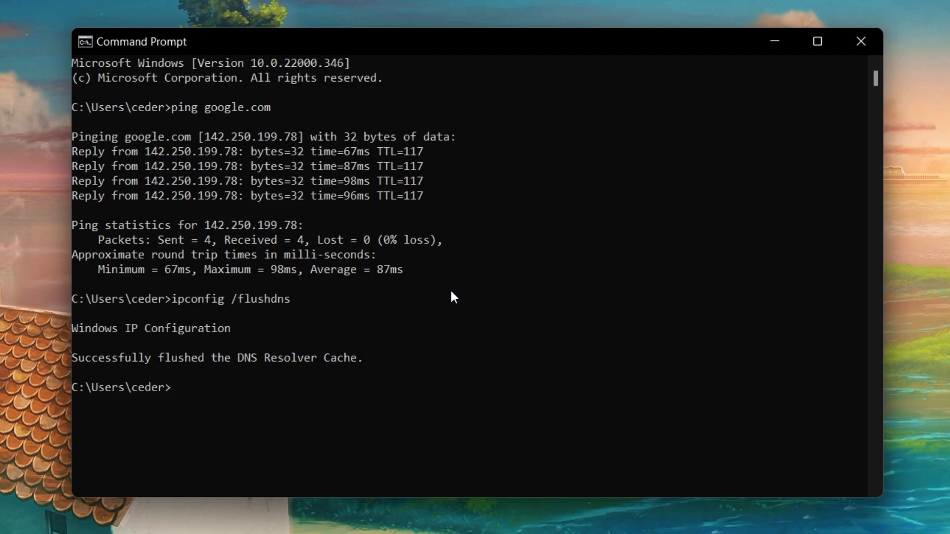
type("e")
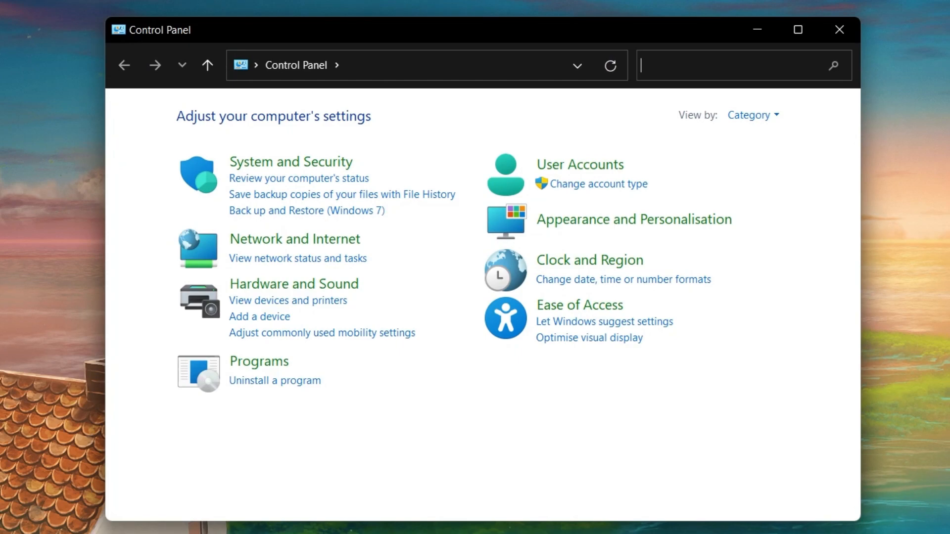
- Open Network and Sharing Centre in Control Panel and the Bouneschlupp WLAN status window
left_click(752, 115)
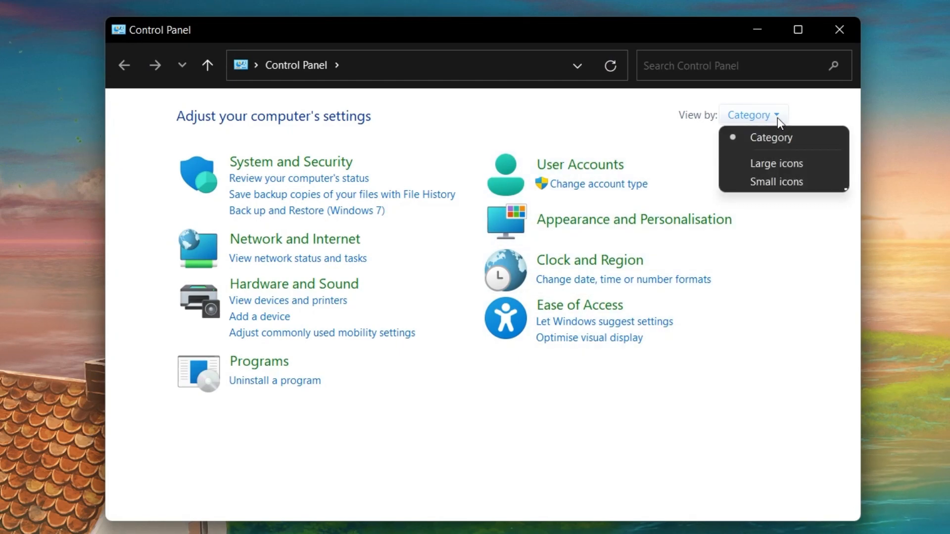
left_click(259, 361)
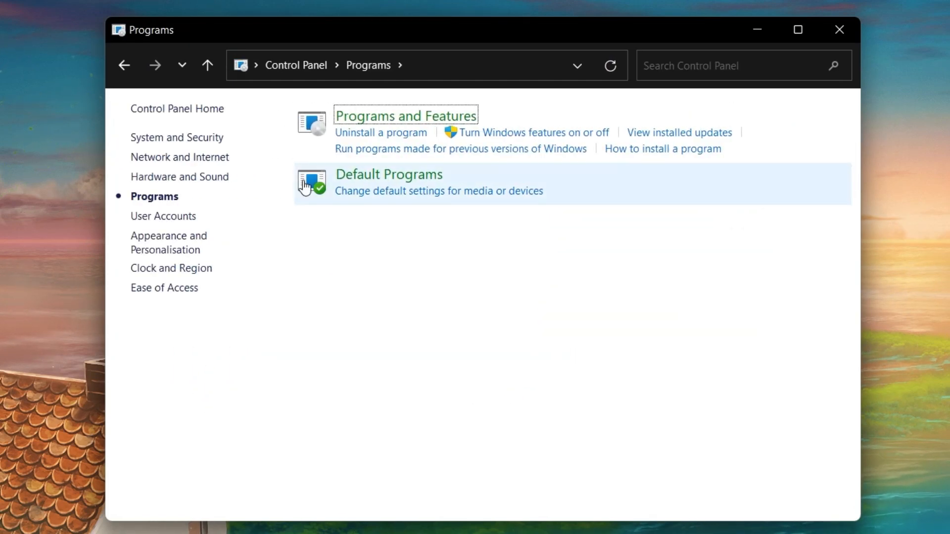
left_click(181, 157)
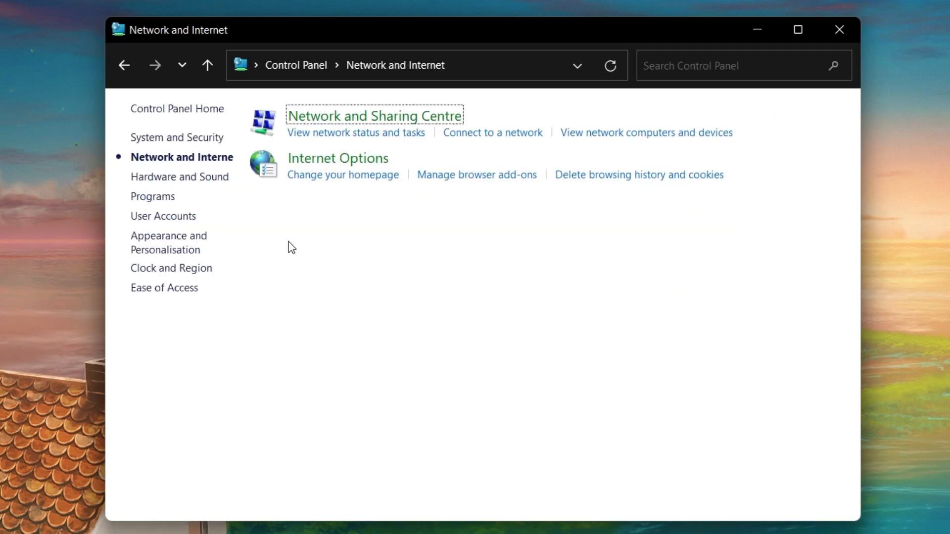
mouse_move(387, 123)
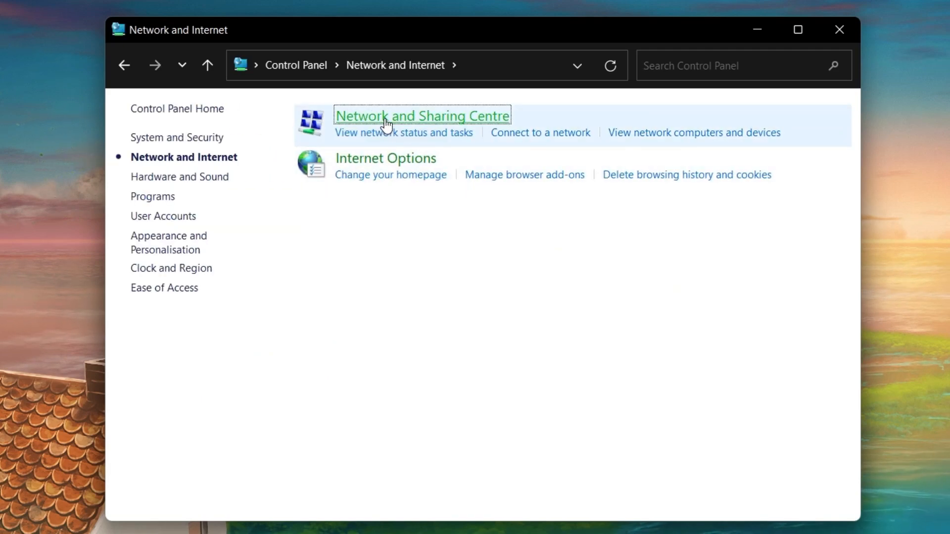
left_click(422, 116)
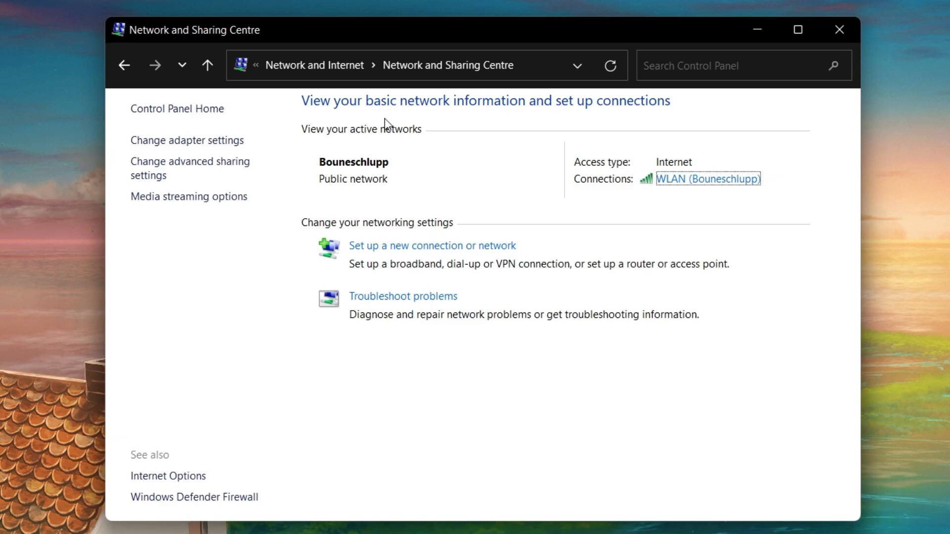
left_click(708, 178)
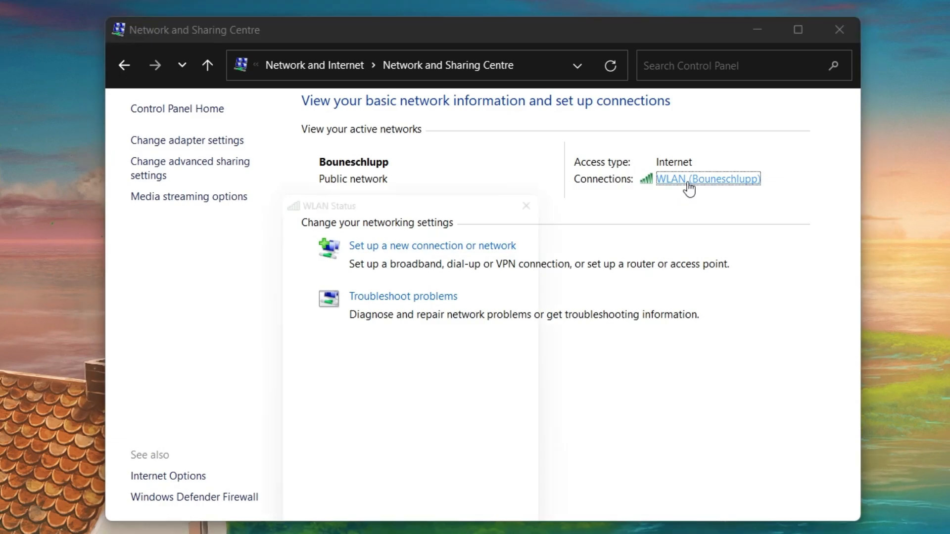
- Open the WLAN connection's properties and select the Internet Protocol Version 4 (TCP/IPv4) entry
left_click(706, 178)
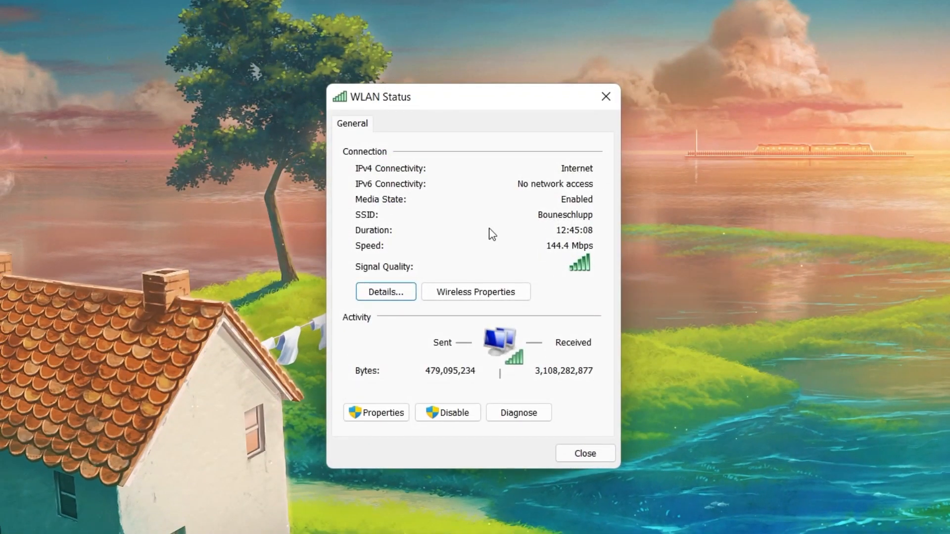
mouse_move(468, 270)
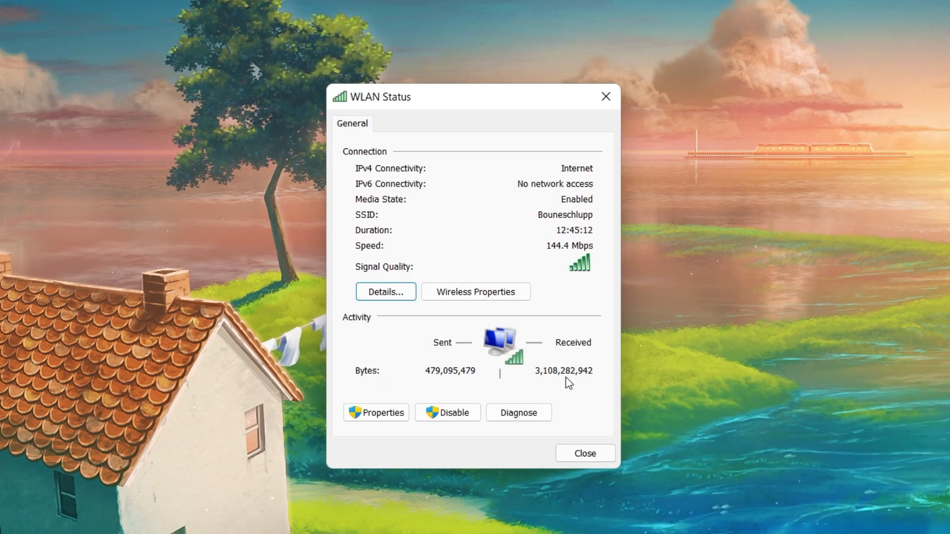
mouse_move(375, 413)
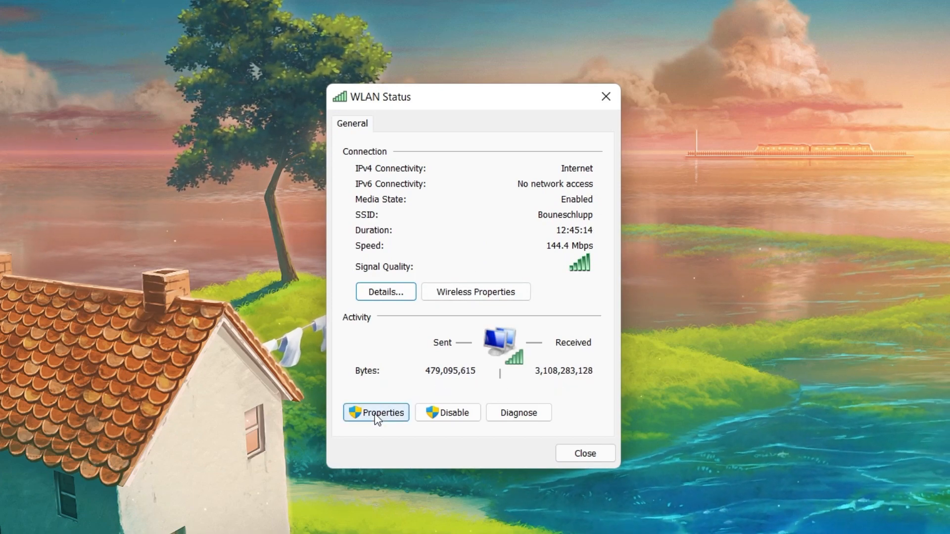
left_click(376, 413)
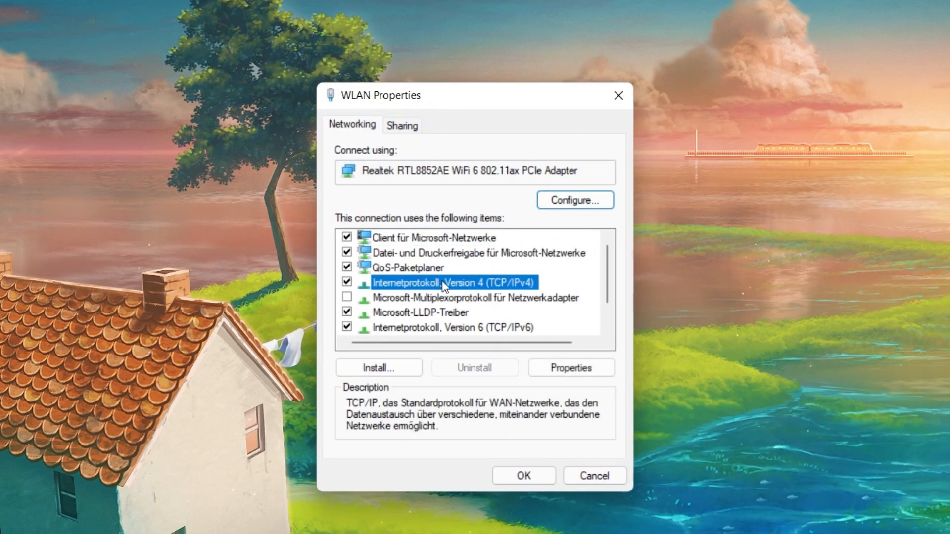
left_click(569, 367)
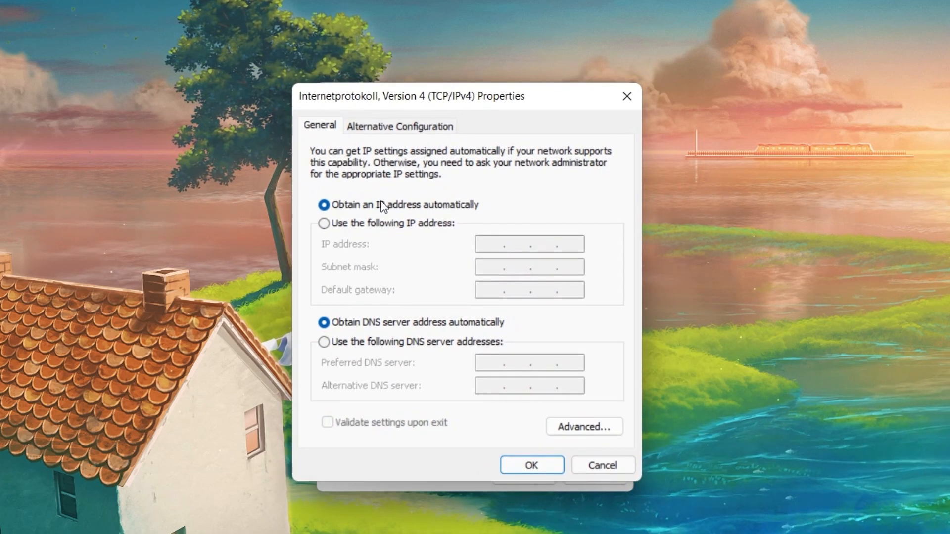
- Switch IPv4 to manual DNS servers and enter 8.8.8.8 as the preferred address
left_click(324, 342)
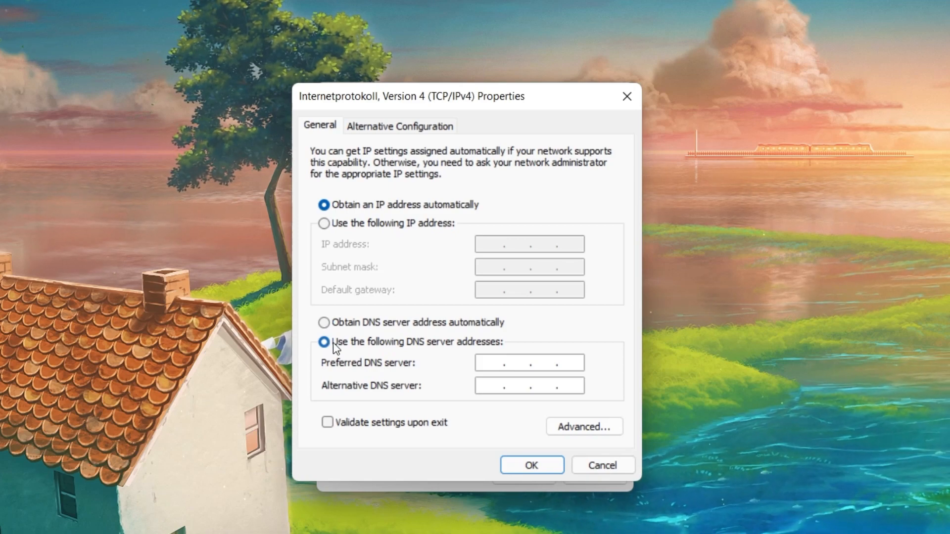
type("8")
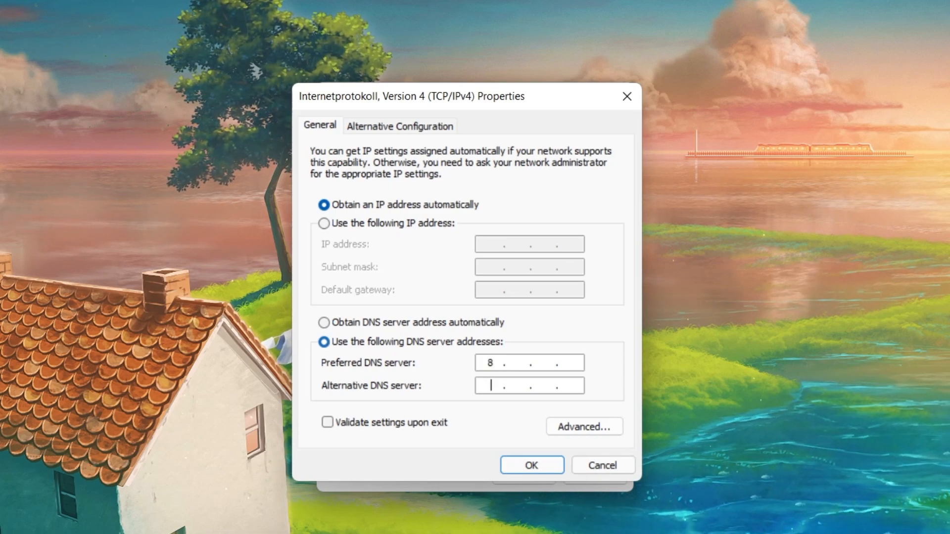
left_click(529, 362)
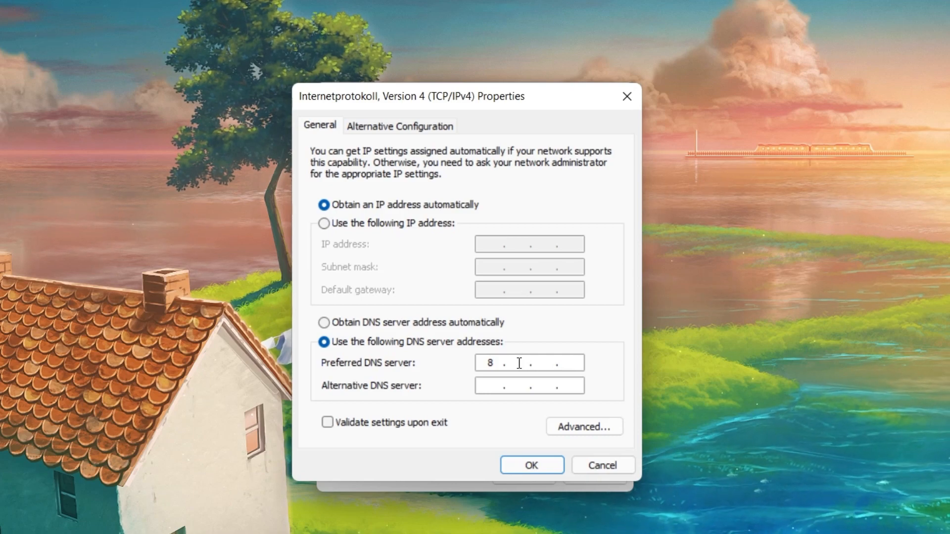
type(".8.8.8")
left_click(529, 386)
type("8.8..")
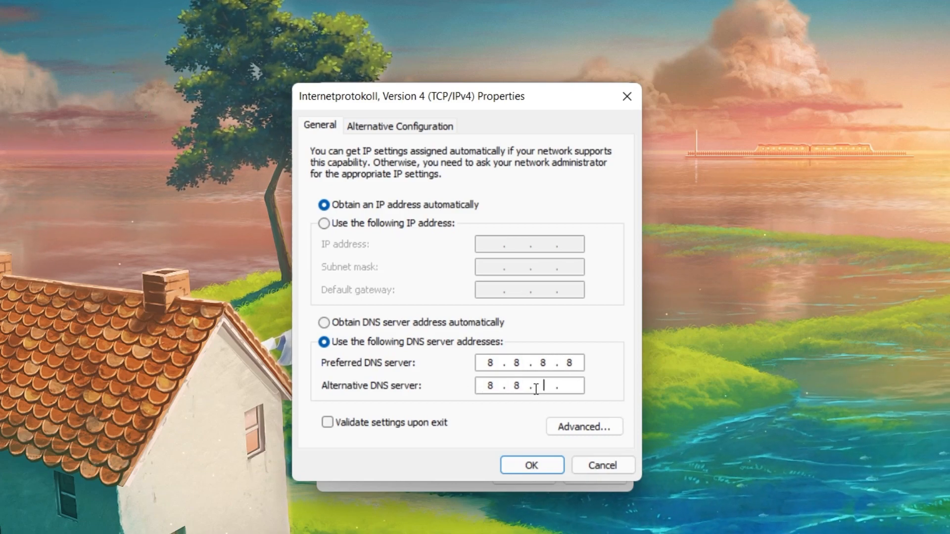
- Leave 'Validate settings upon exit' off and save the IPv4 and WLAN properties dialogs
left_click(327, 422)
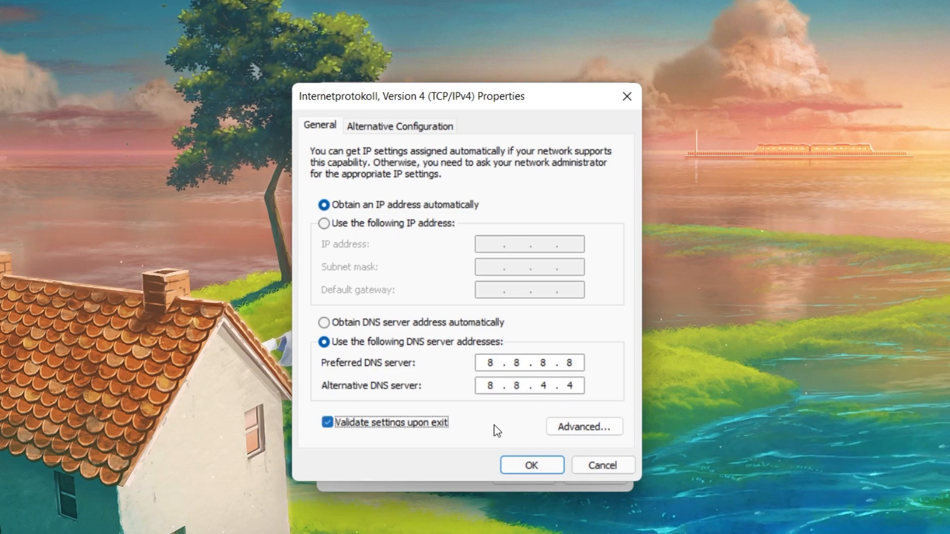
left_click(327, 422)
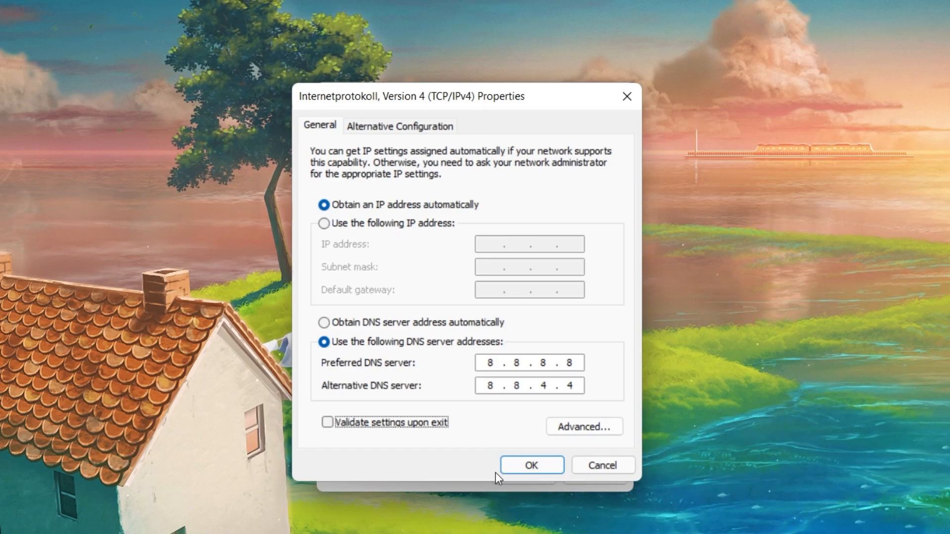
left_click(531, 465)
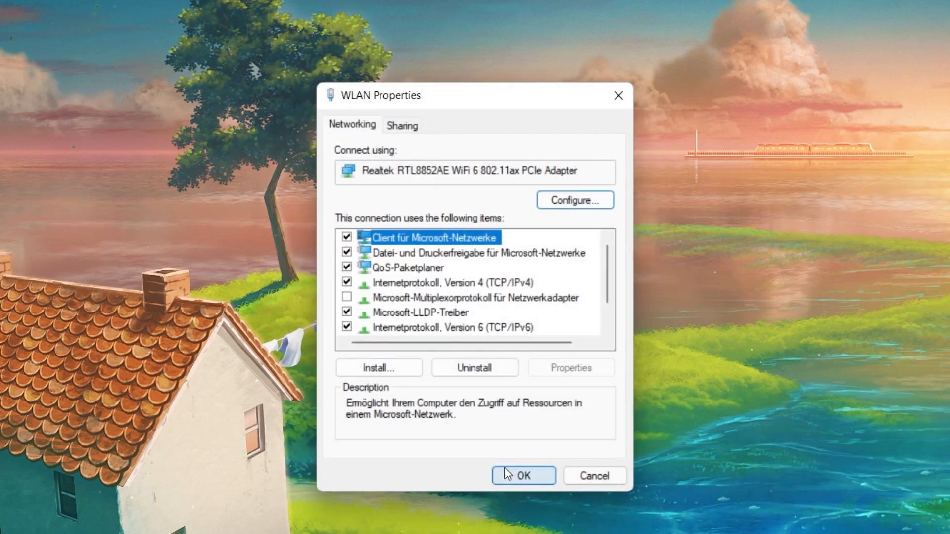
left_click(523, 476)
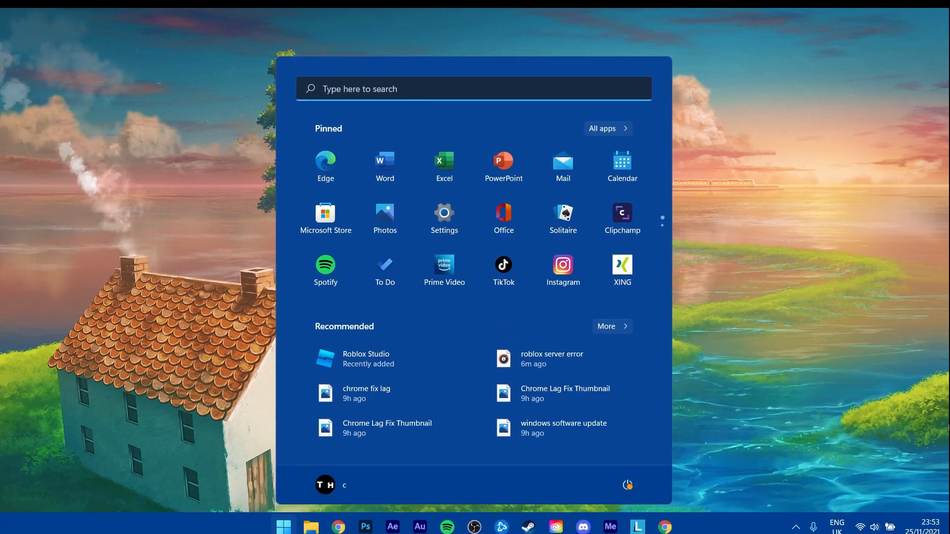
- Search the Start menu for 'device Manager' to launch Device Manager
type("device Manager")
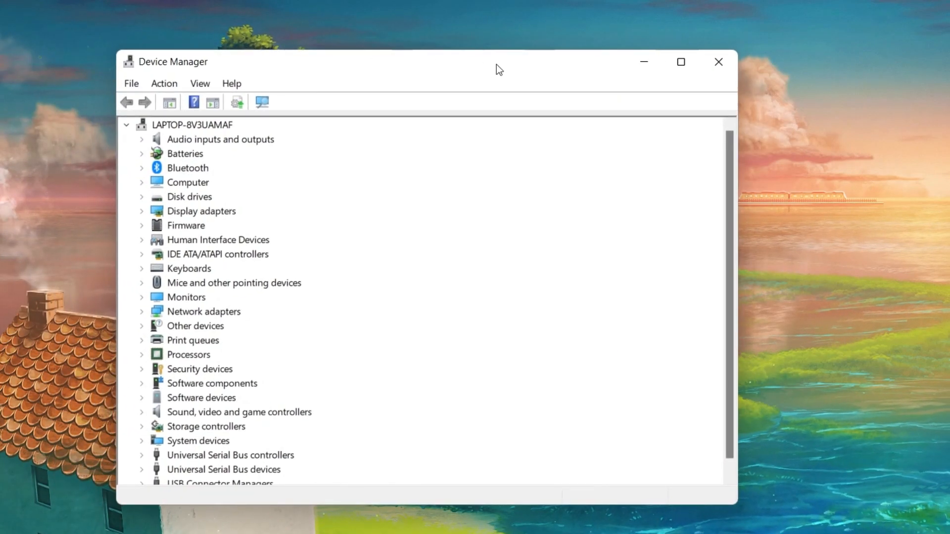
- Run Update driver on the ASIX AX88179 Ethernet adapter, then collapse Network adapters
left_click(141, 311)
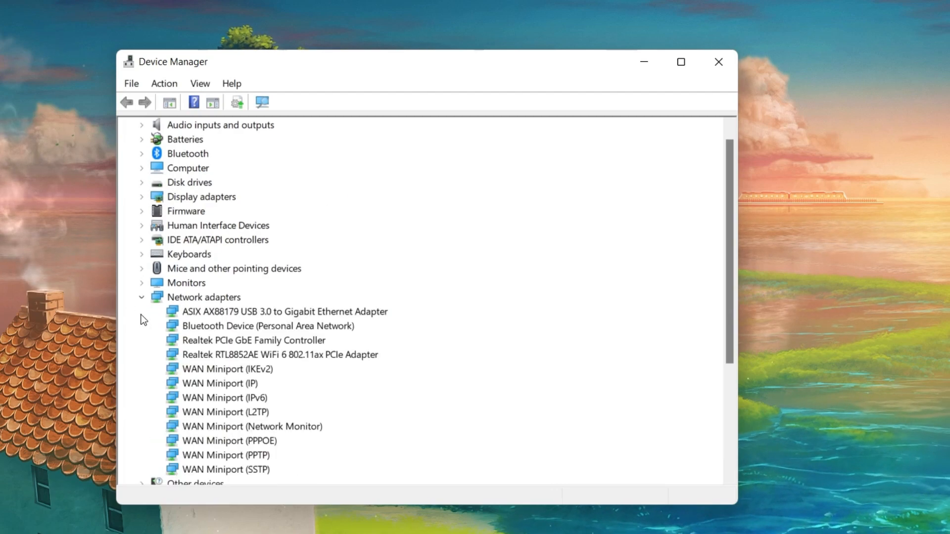
right_click(283, 311)
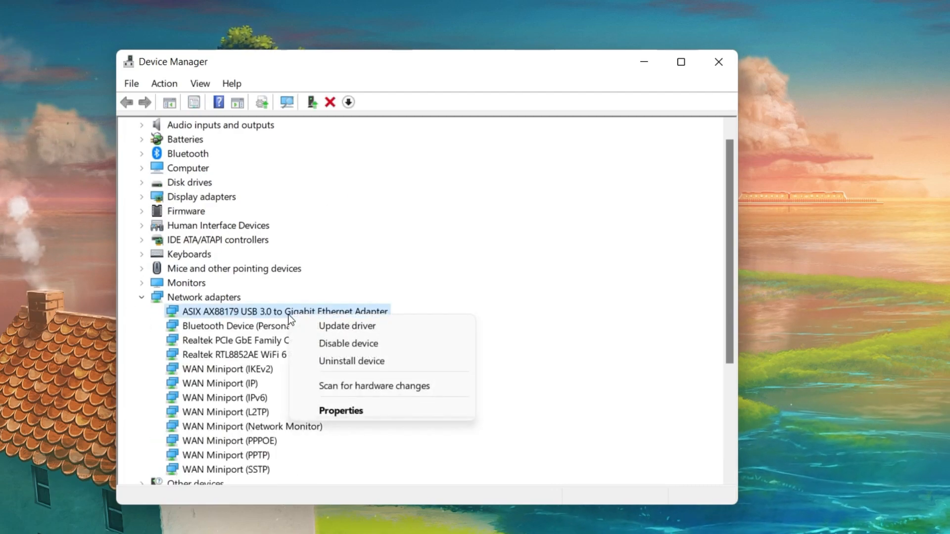
left_click(346, 325)
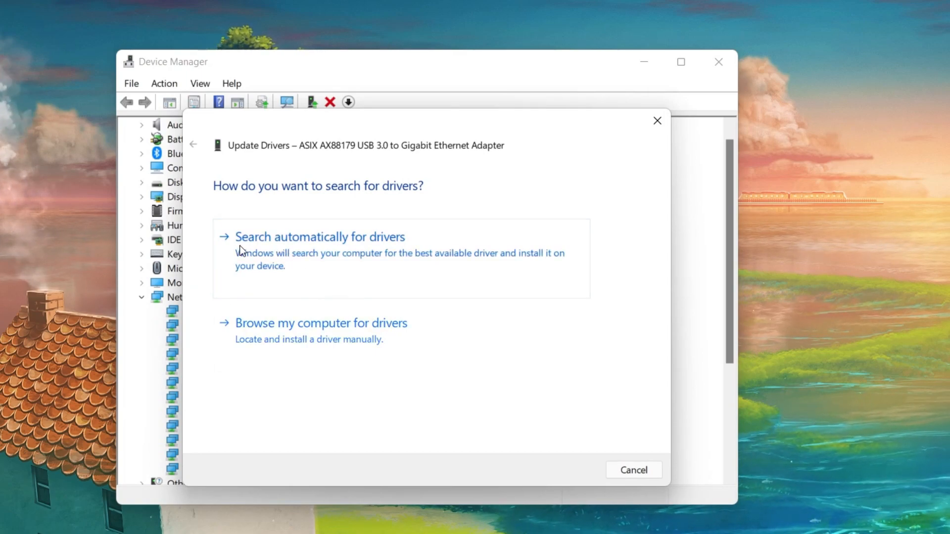
mouse_move(337, 249)
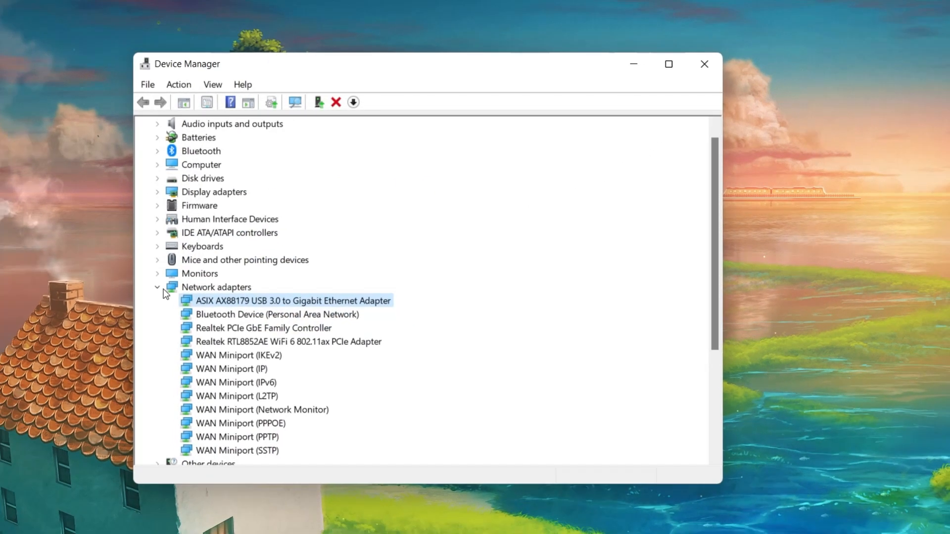
left_click(156, 286)
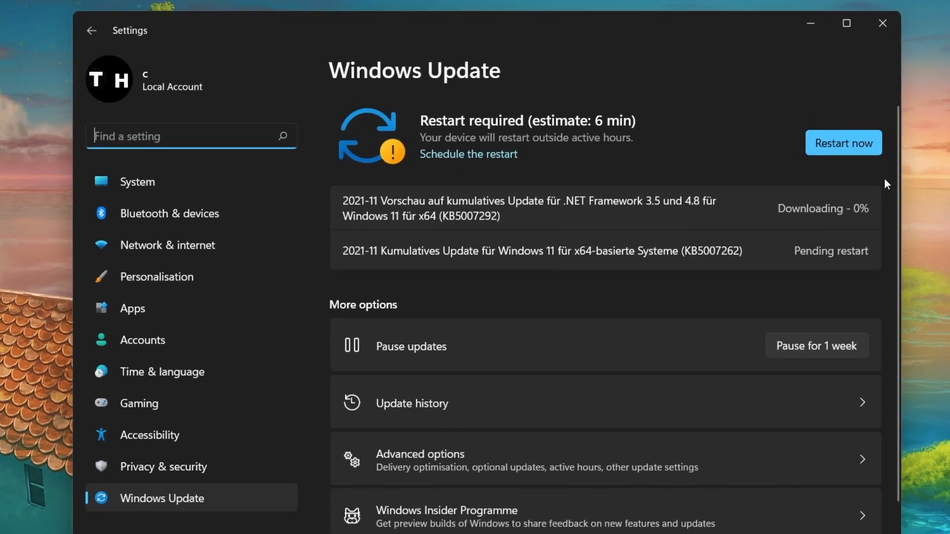
mouse_move(843, 143)
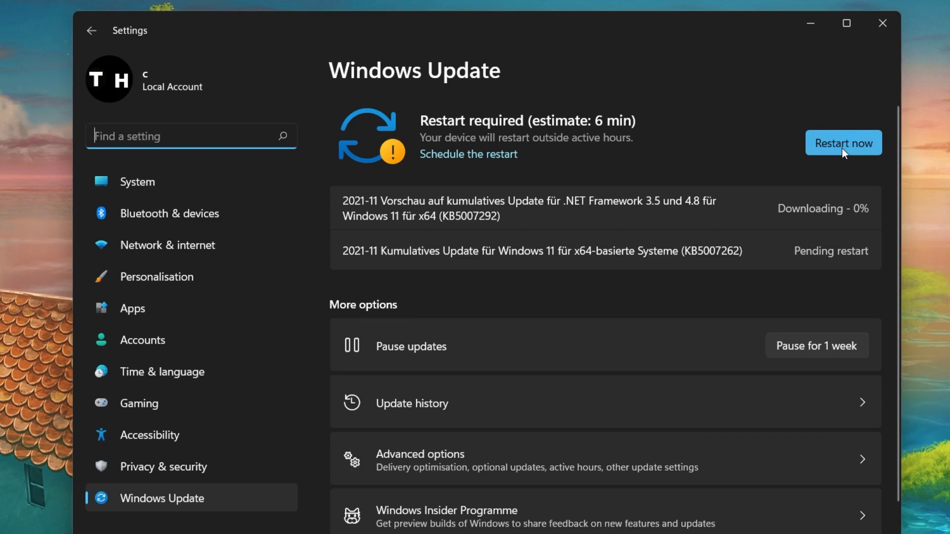
- Search Start for 'task manager' after seeing Windows Update's pending restart
type("task manager")
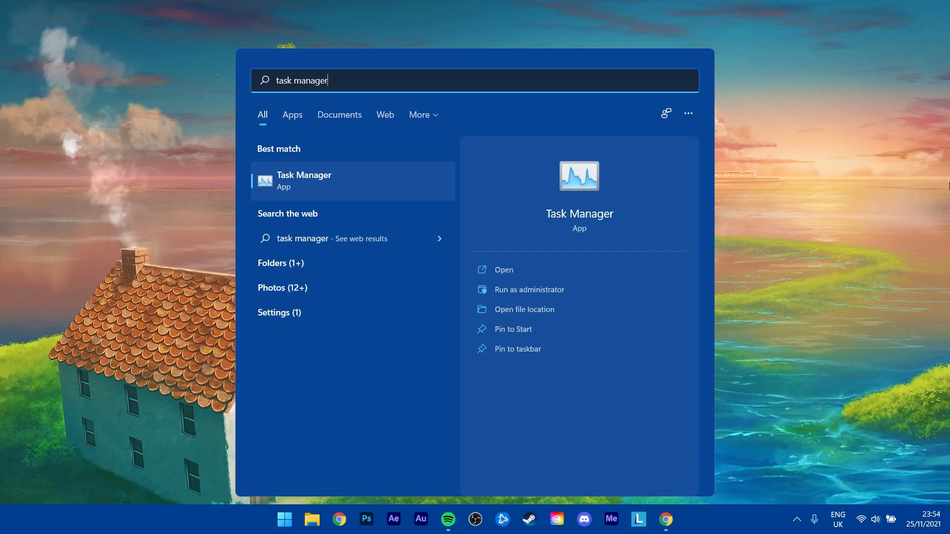
- Launch Task Manager, sort processes by Network, and open Core Sync (32 bit)'s actions
left_click(502, 269)
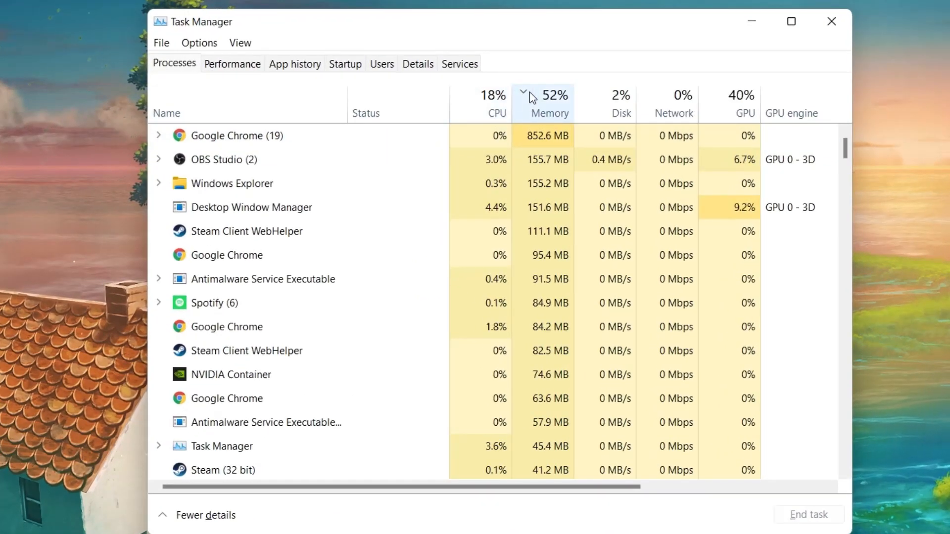
left_click(671, 95)
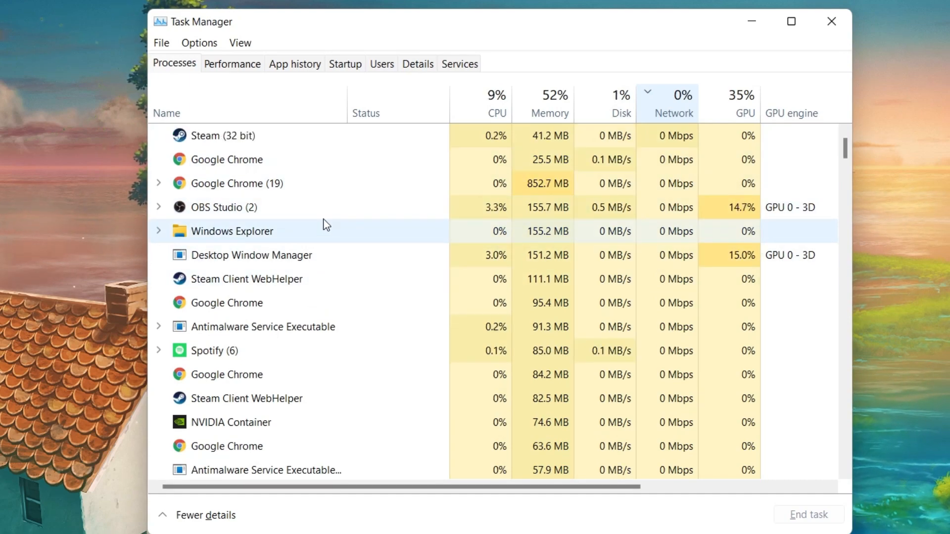
right_click(224, 231)
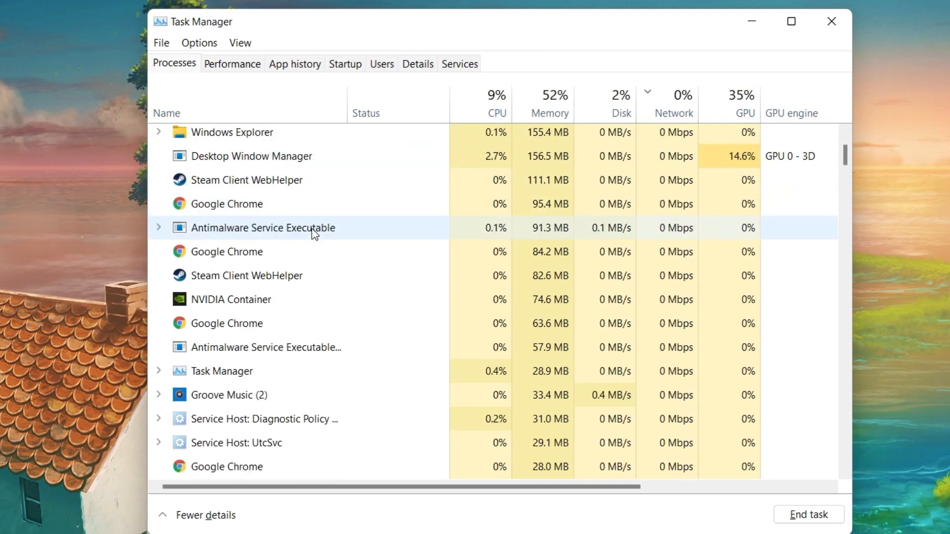
scroll("down", 3)
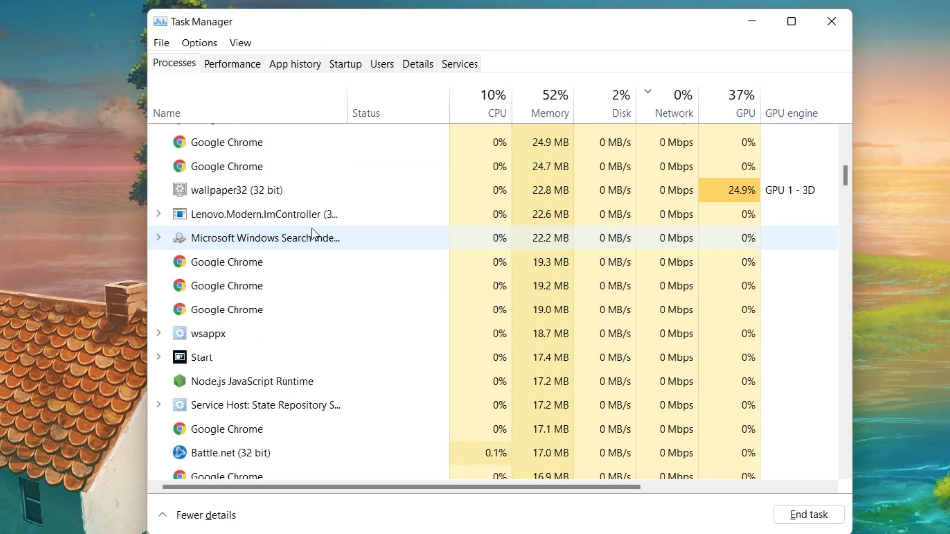
scroll("down", 3)
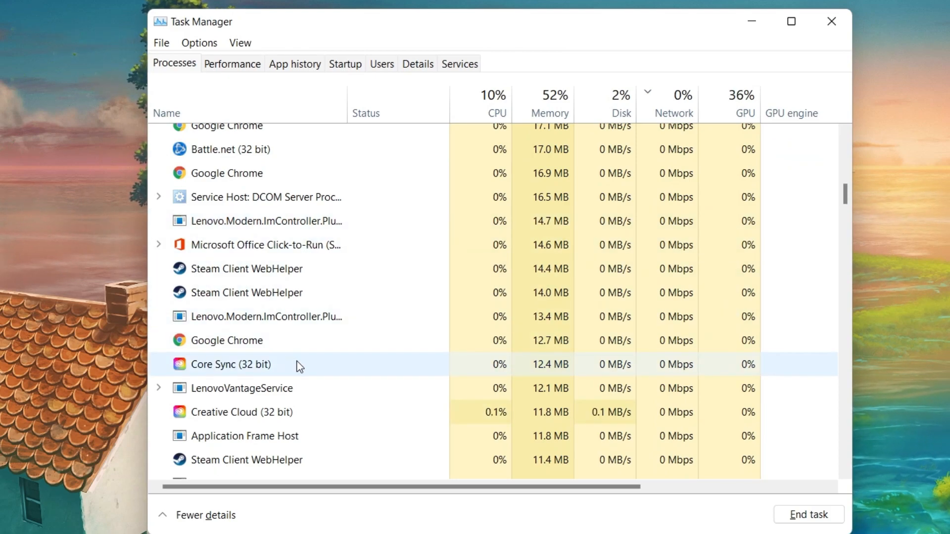
right_click(242, 364)
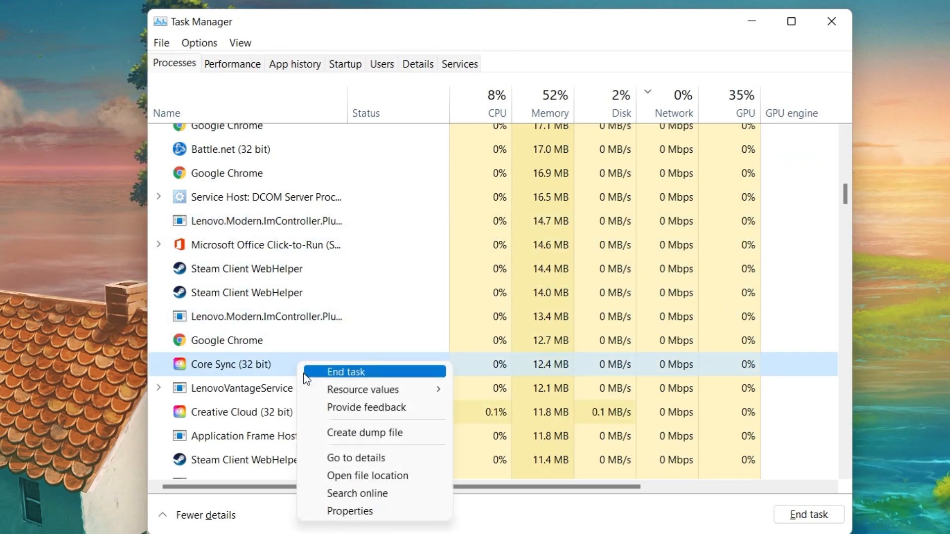